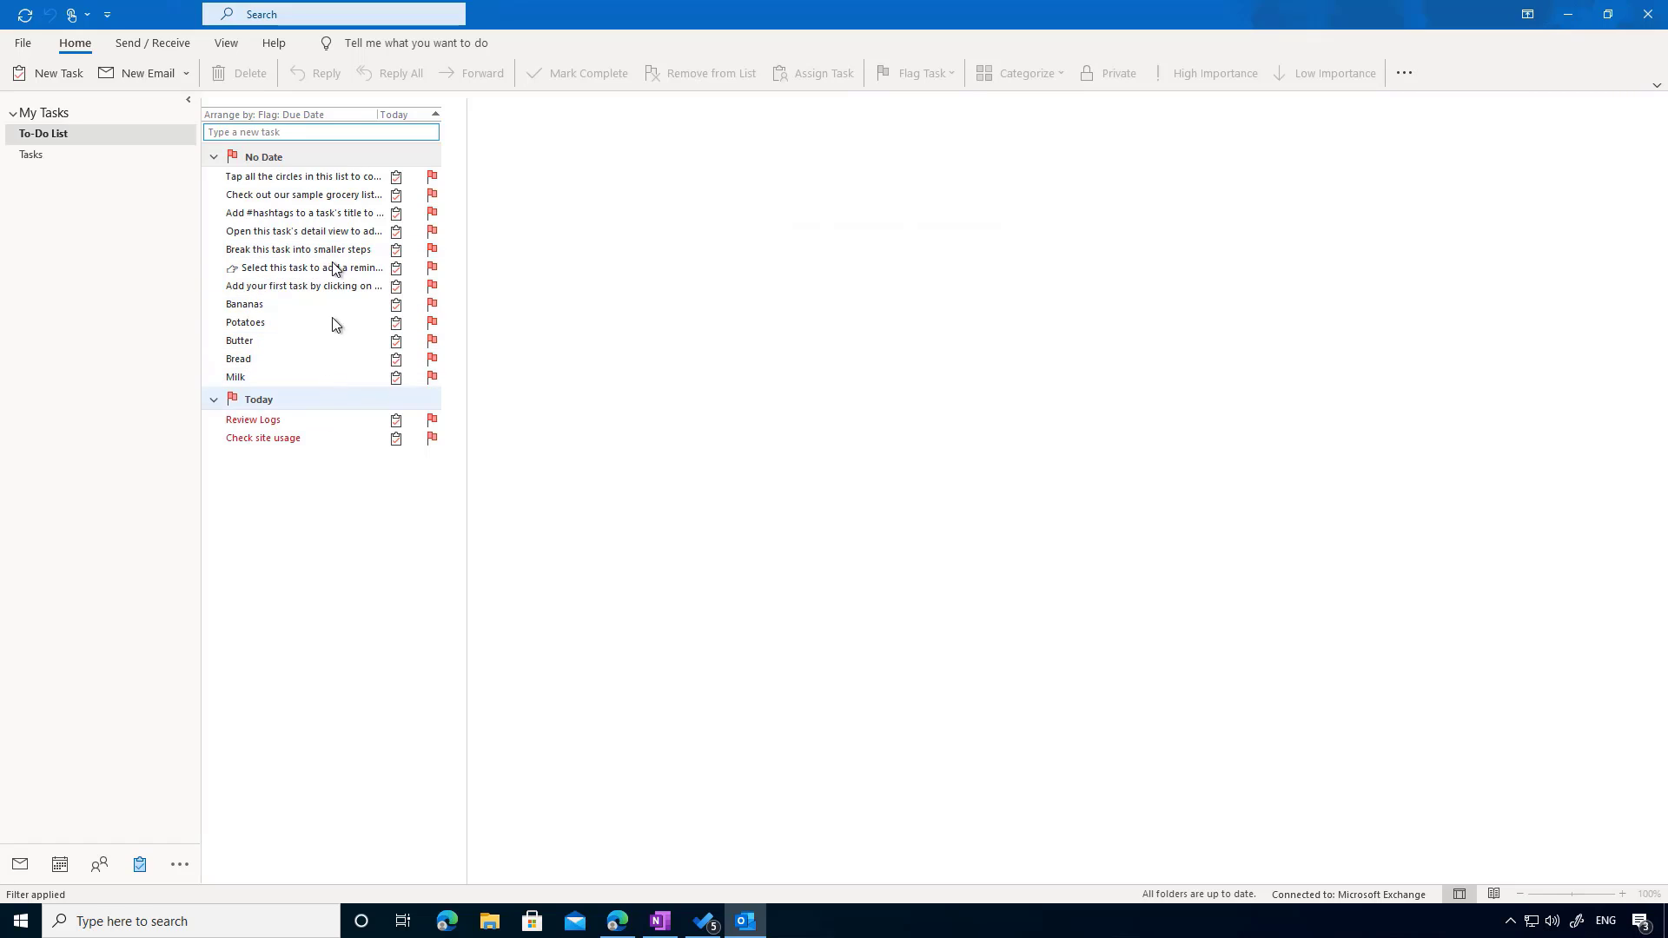
mouse_move(383, 403)
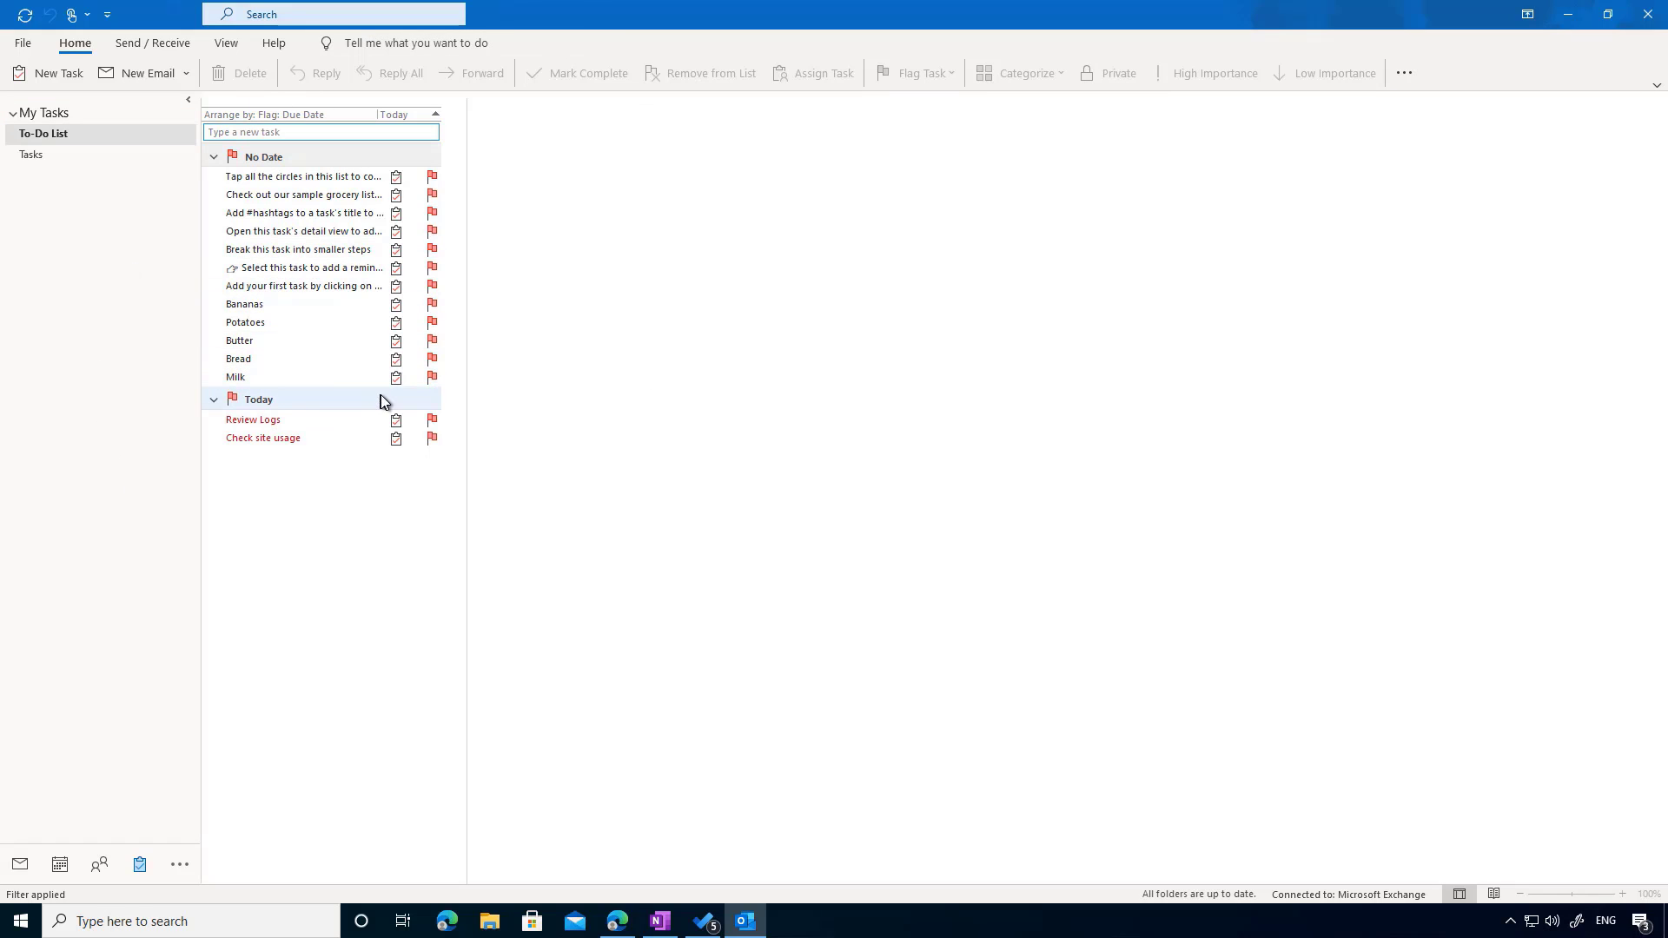
Create and save the Outlook task 'Do Something', starting 6/14/2021 and due 6/18/2021
left_click(252, 419)
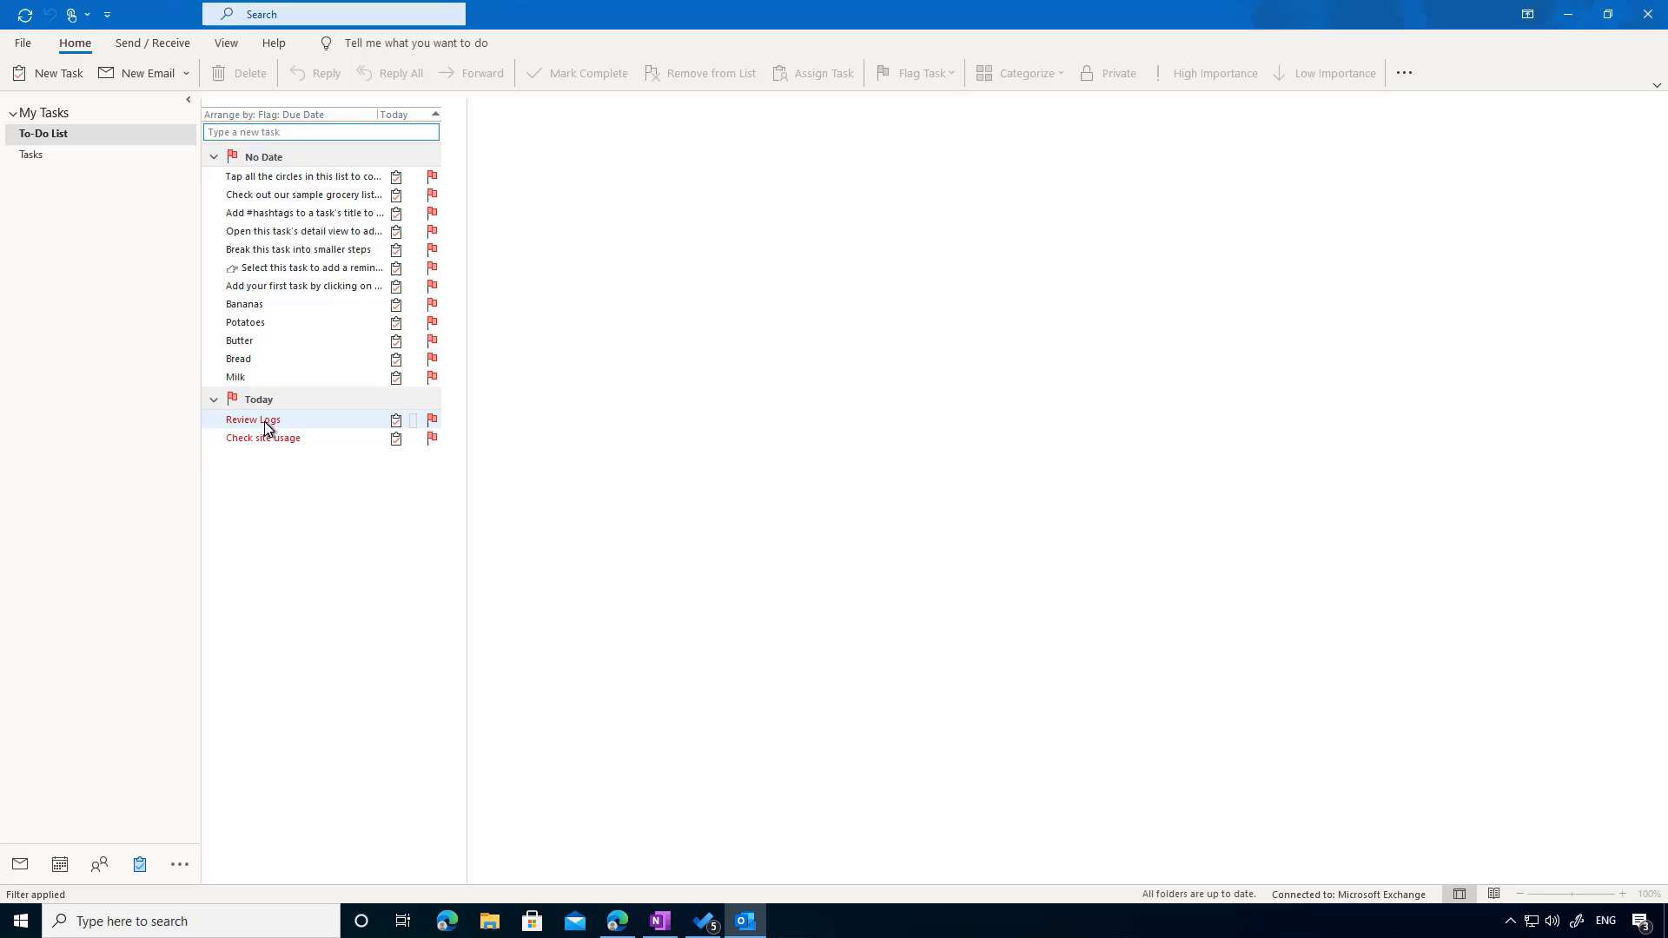
mouse_move(121, 148)
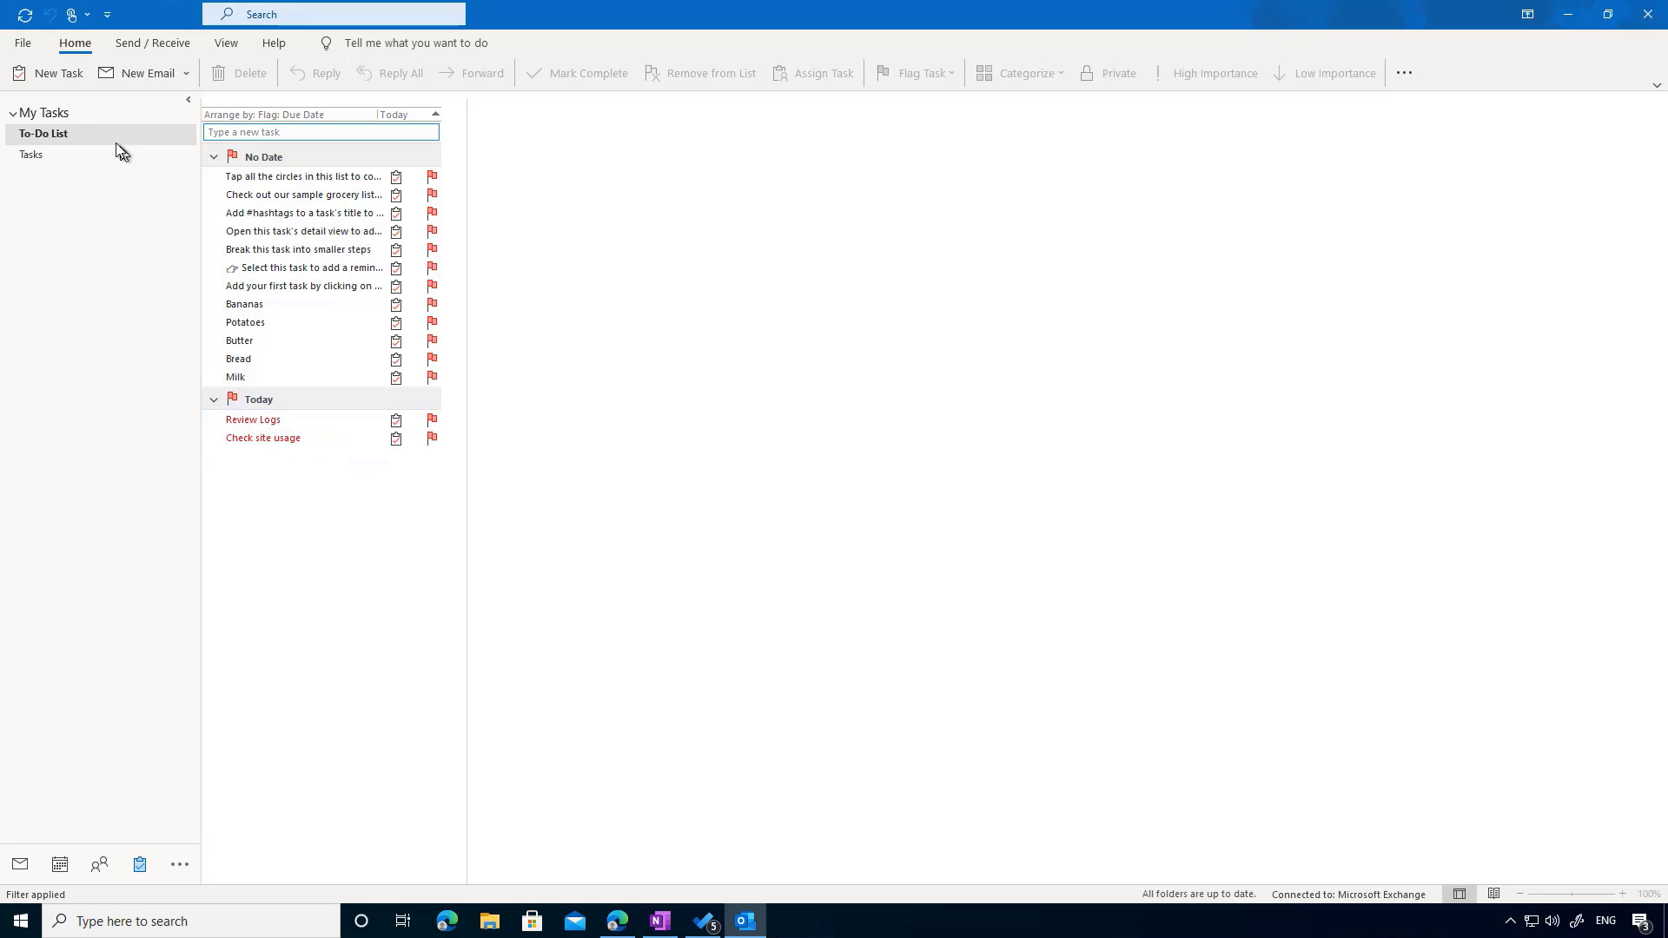
left_click(56, 73)
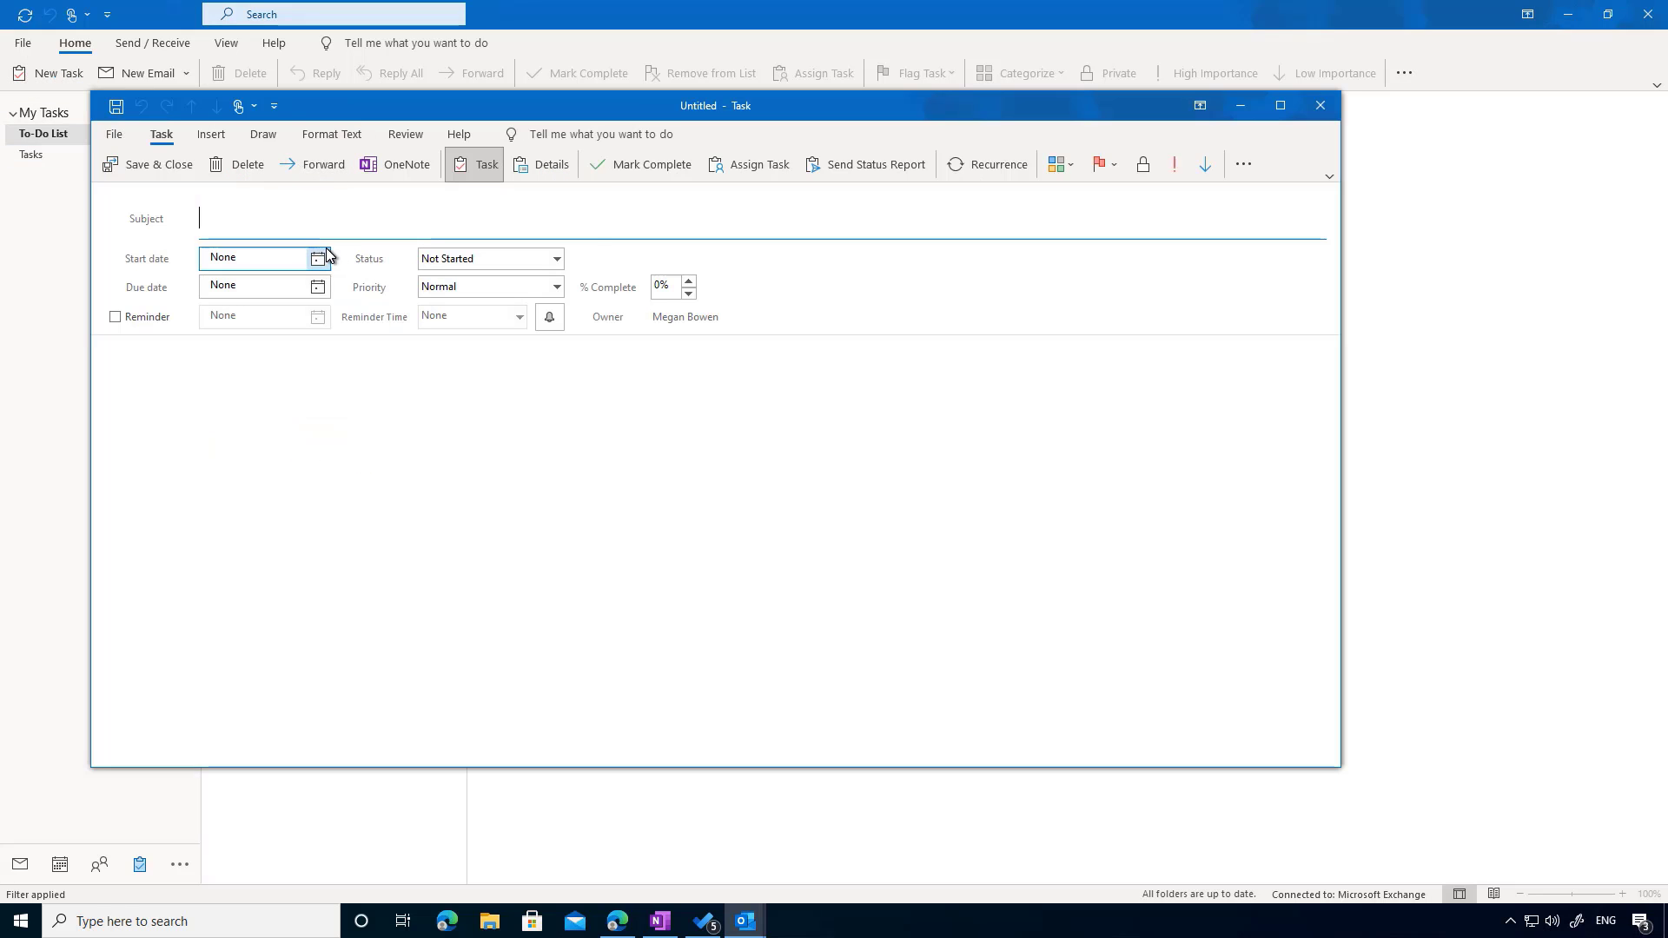
mouse_move(598, 251)
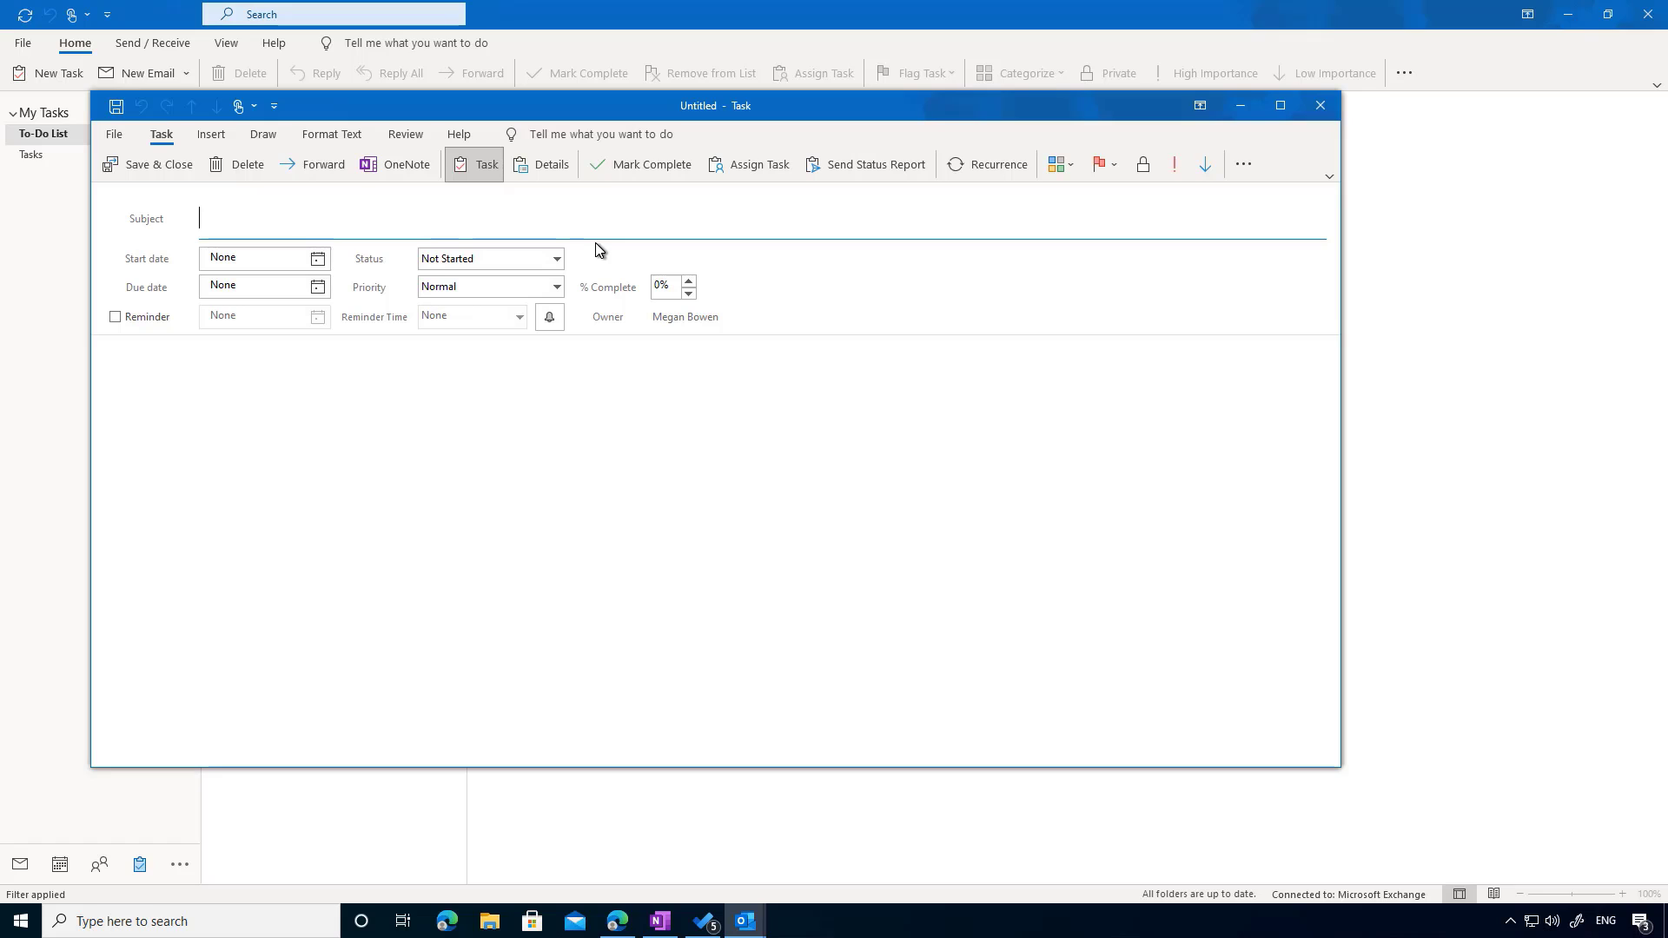
type("Do Something")
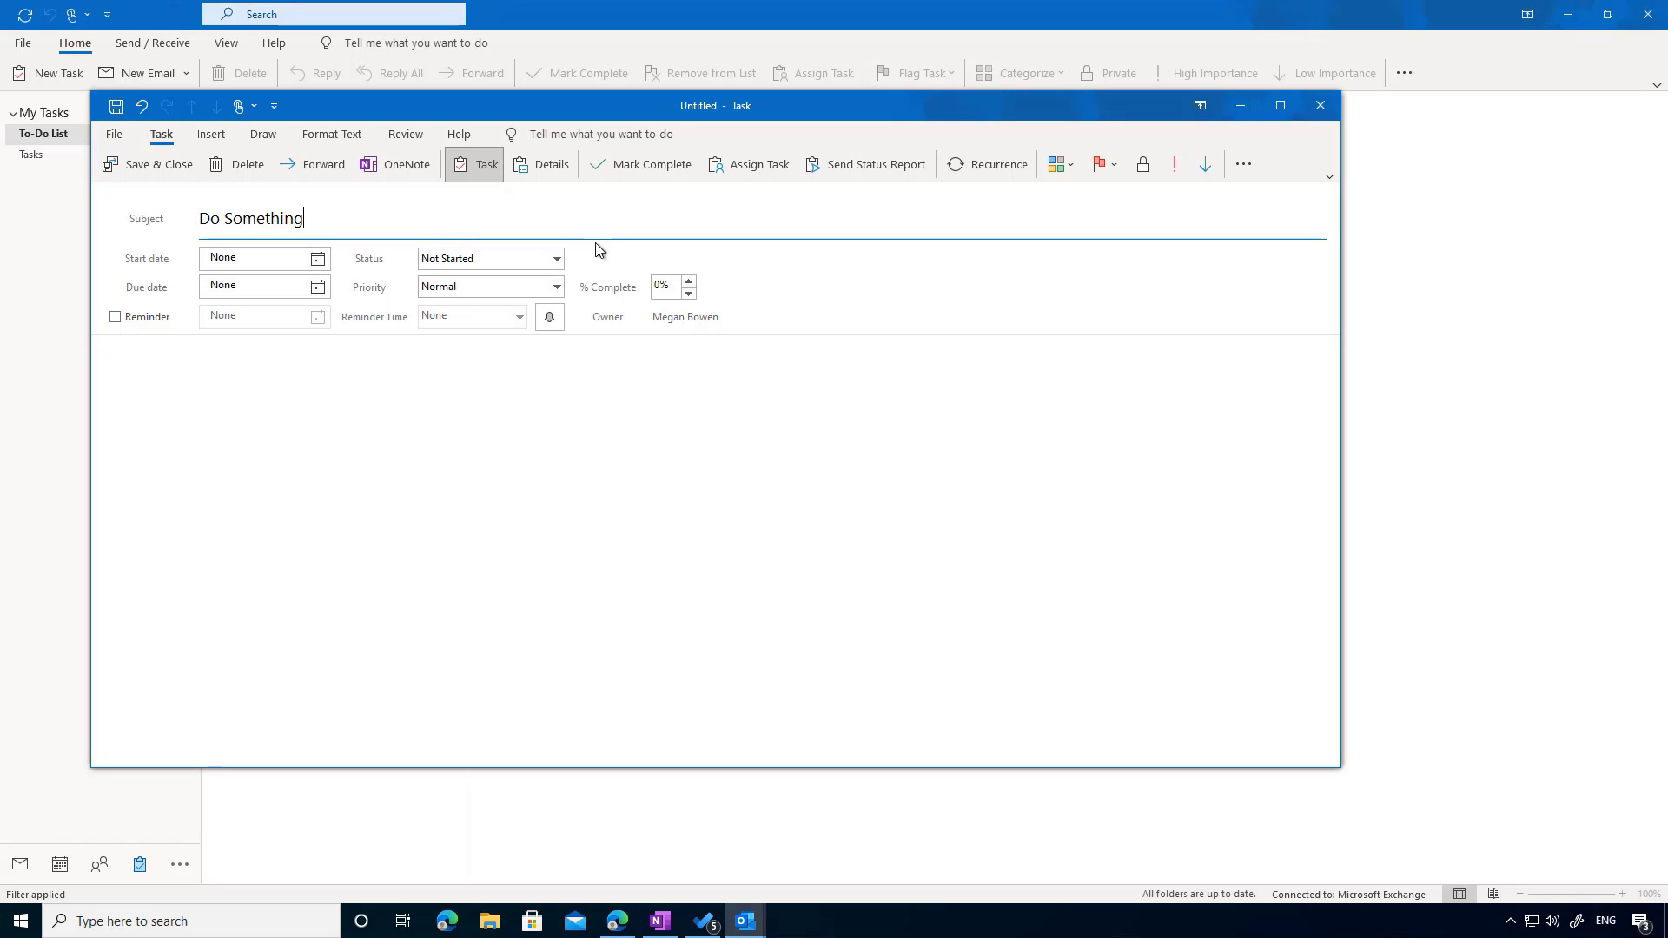
left_click(317, 259)
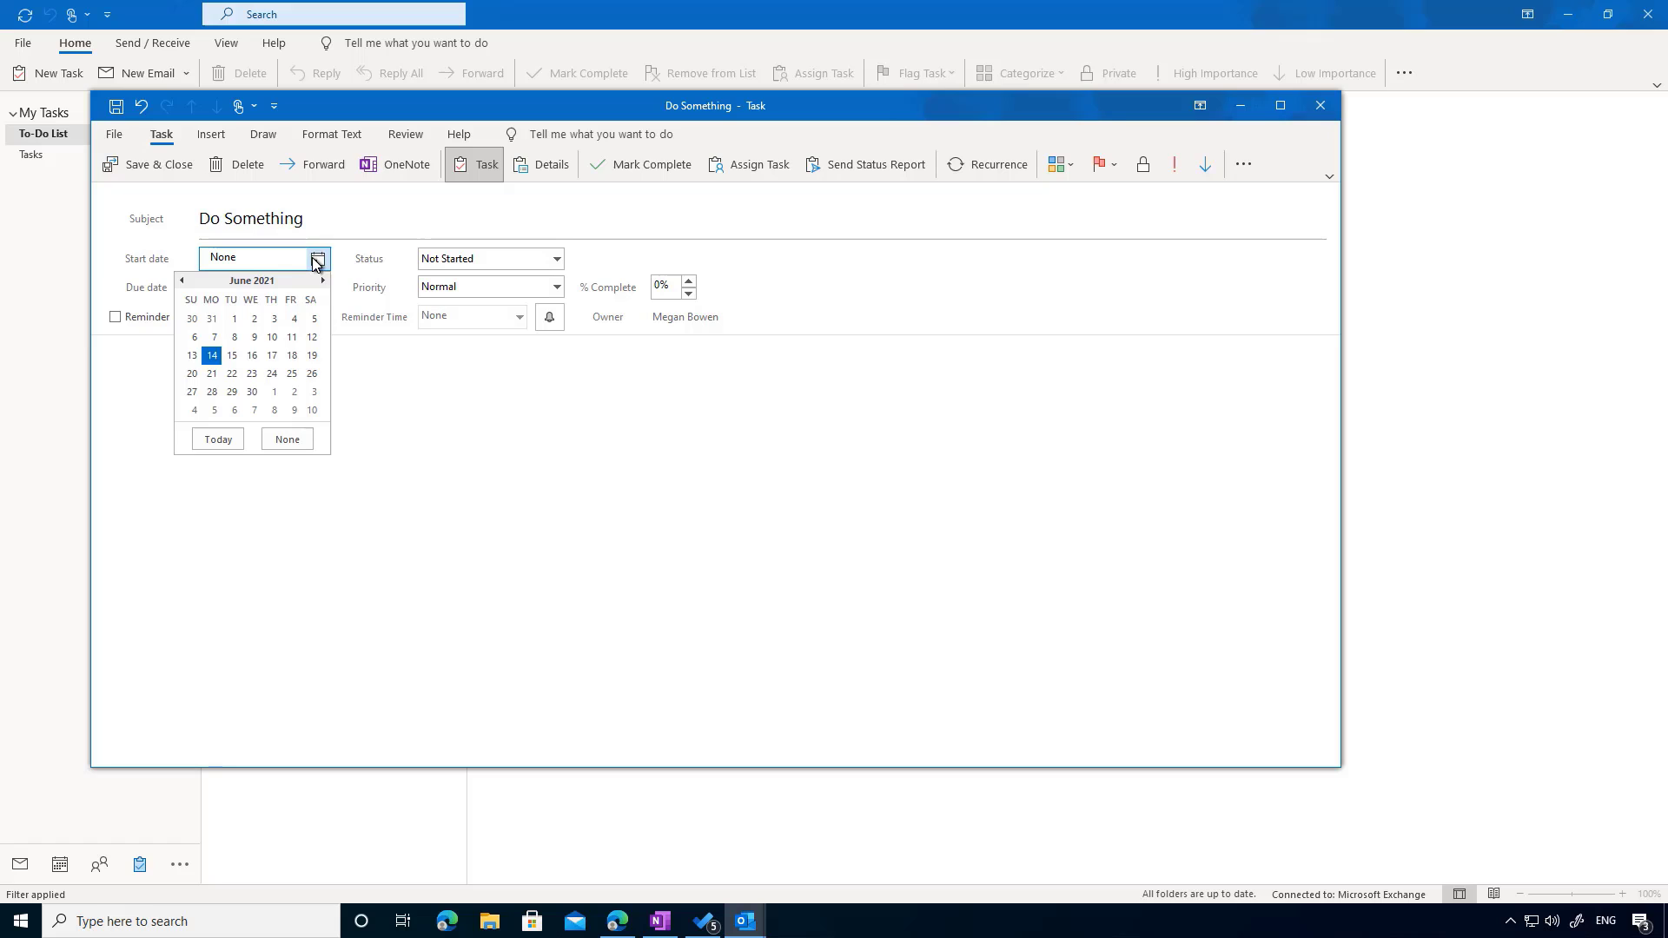
left_click(211, 355)
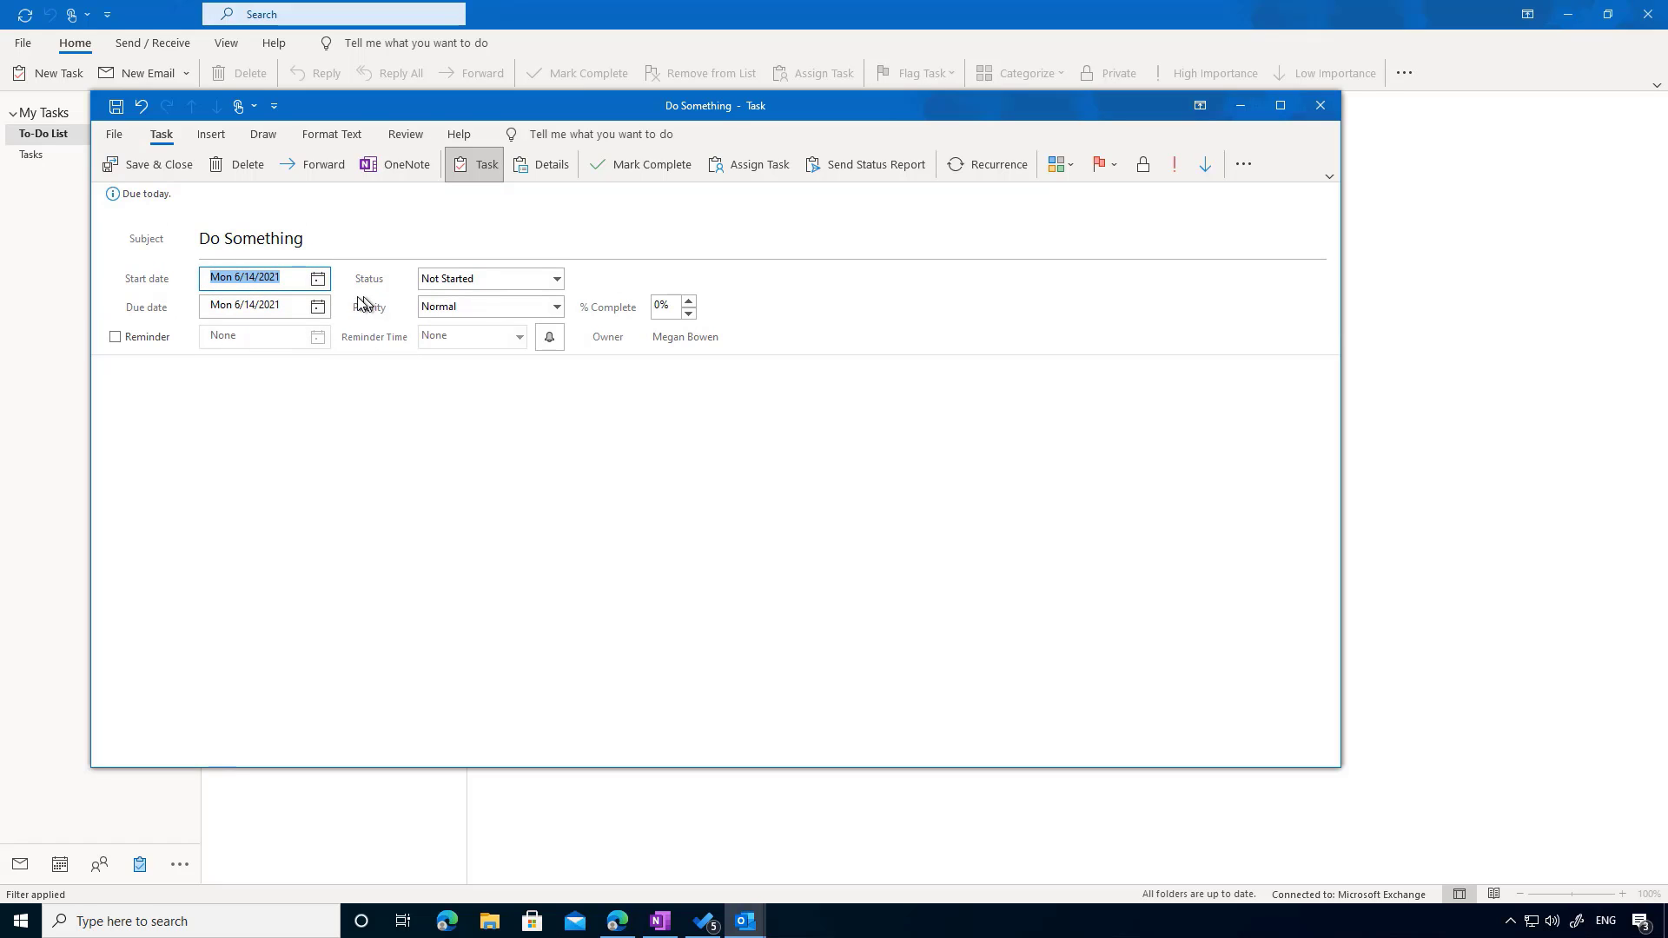
left_click(317, 306)
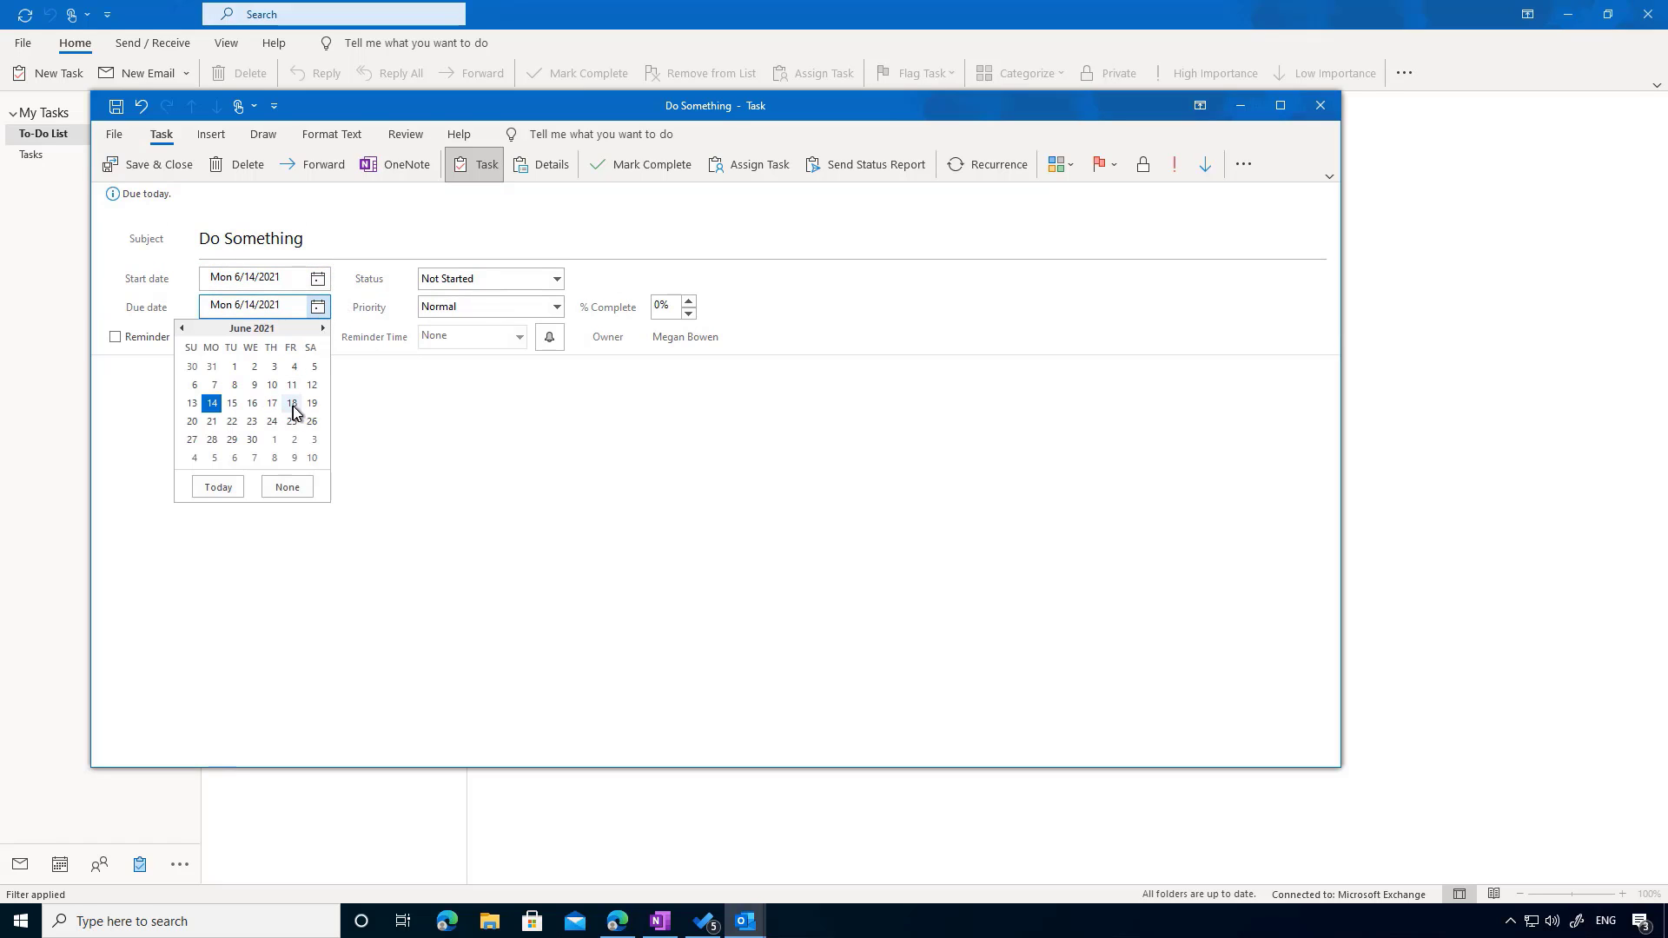
left_click(291, 403)
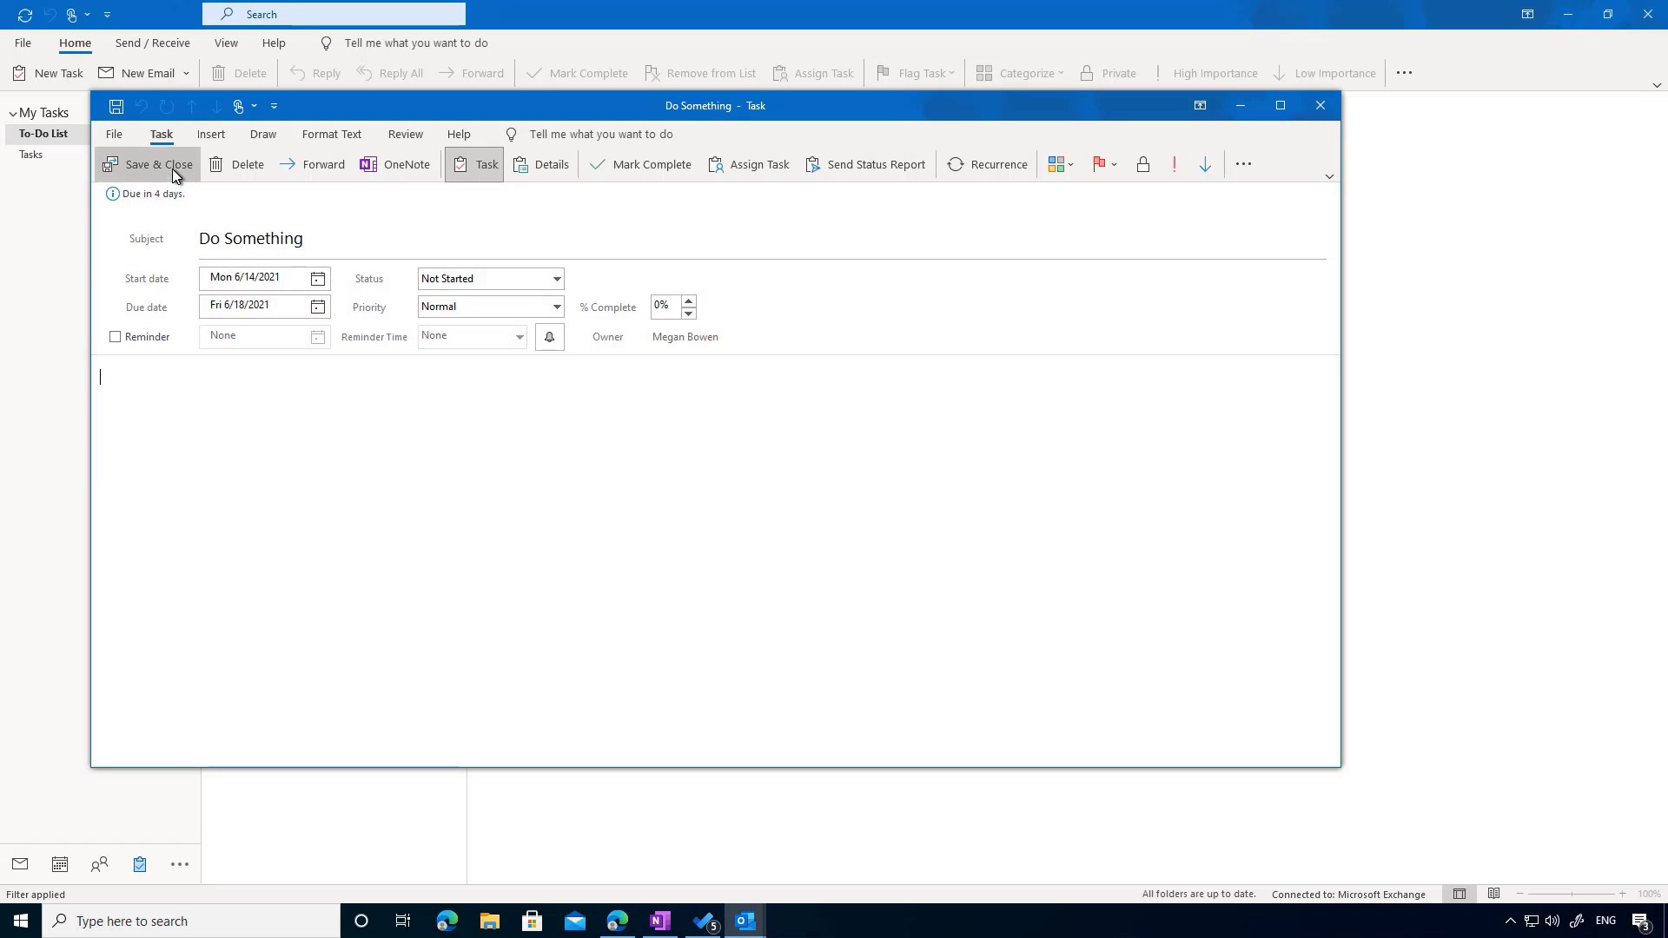
left_click(152, 165)
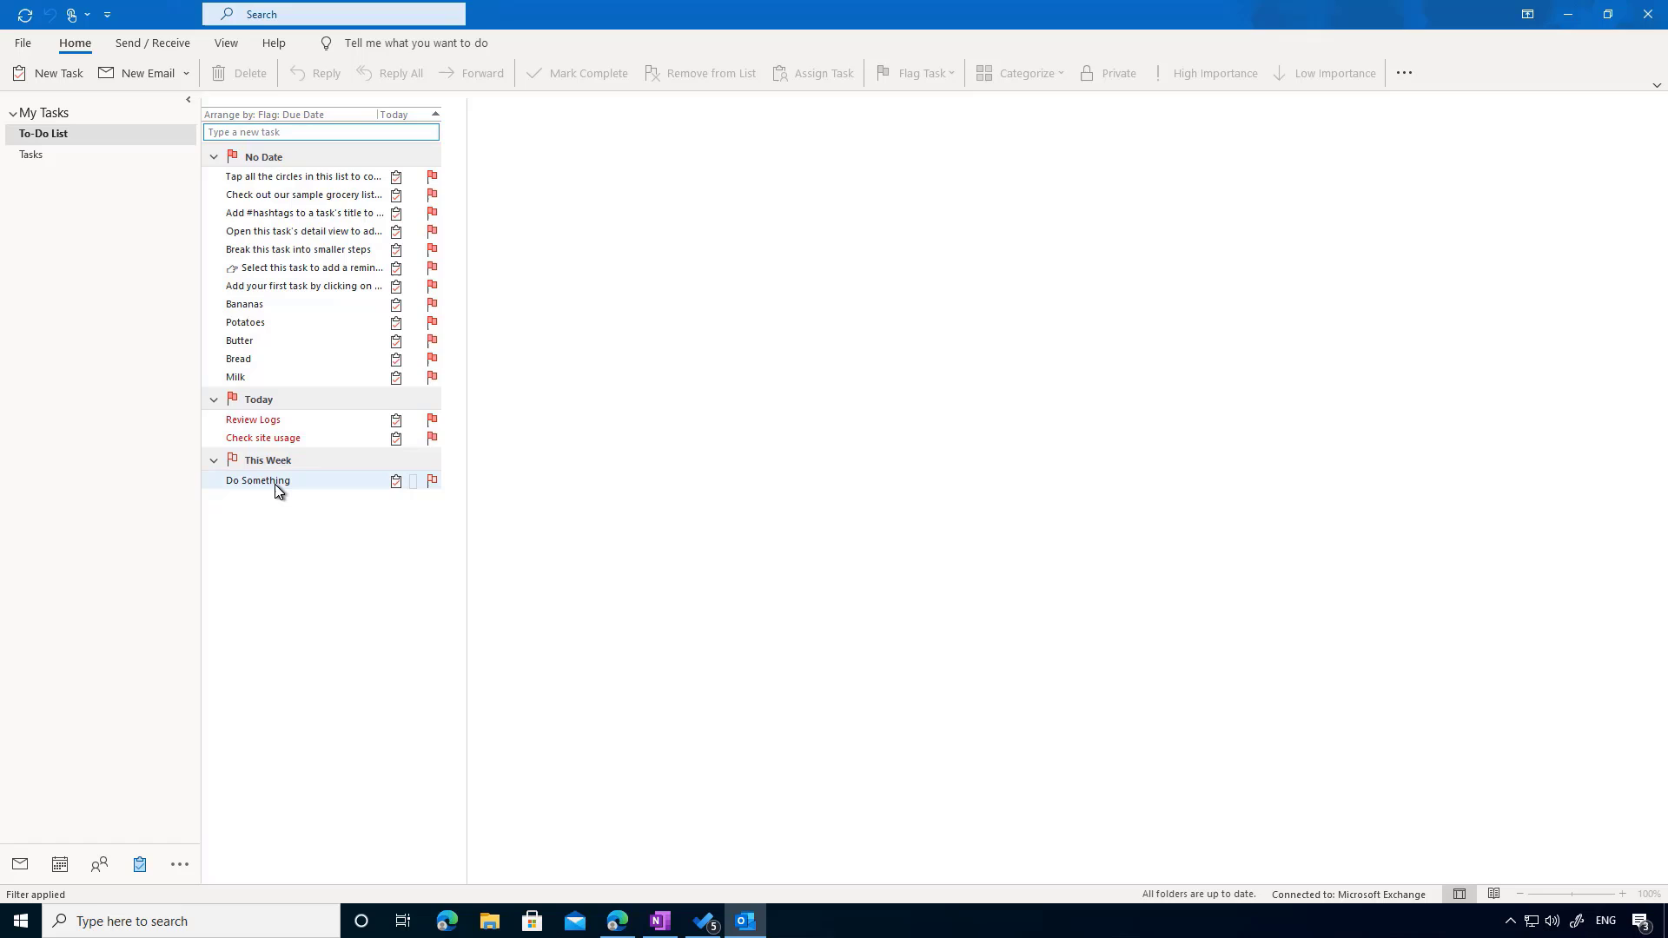
mouse_move(278, 489)
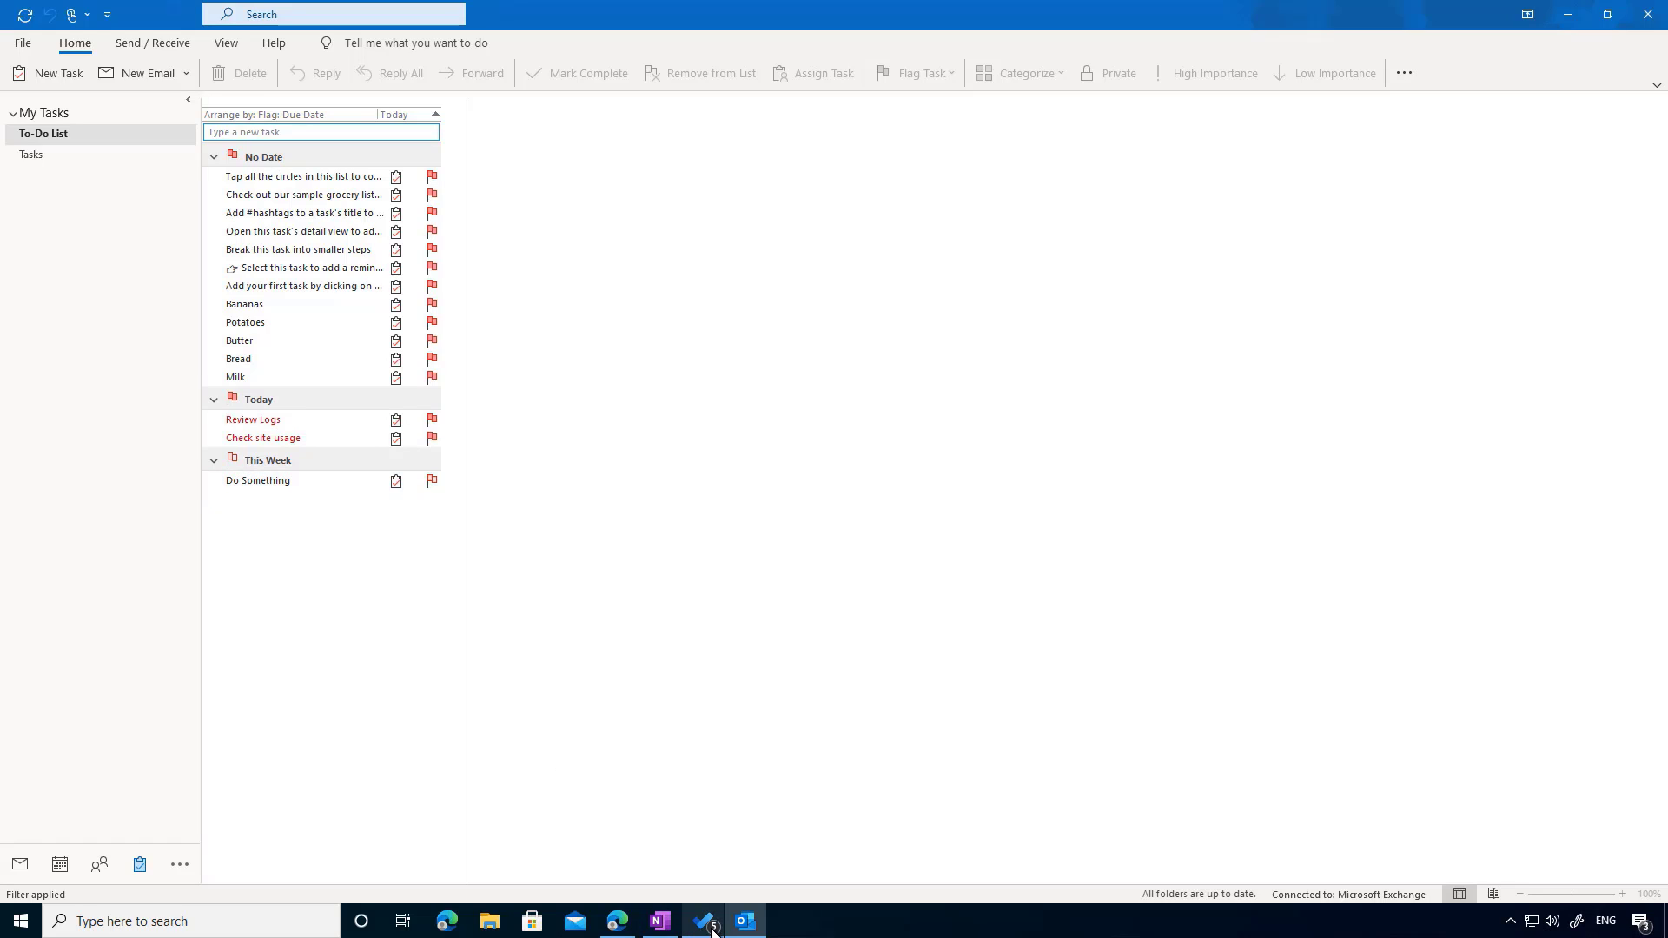
Switch from Outlook to Microsoft To Do from the taskbar
left_click(702, 921)
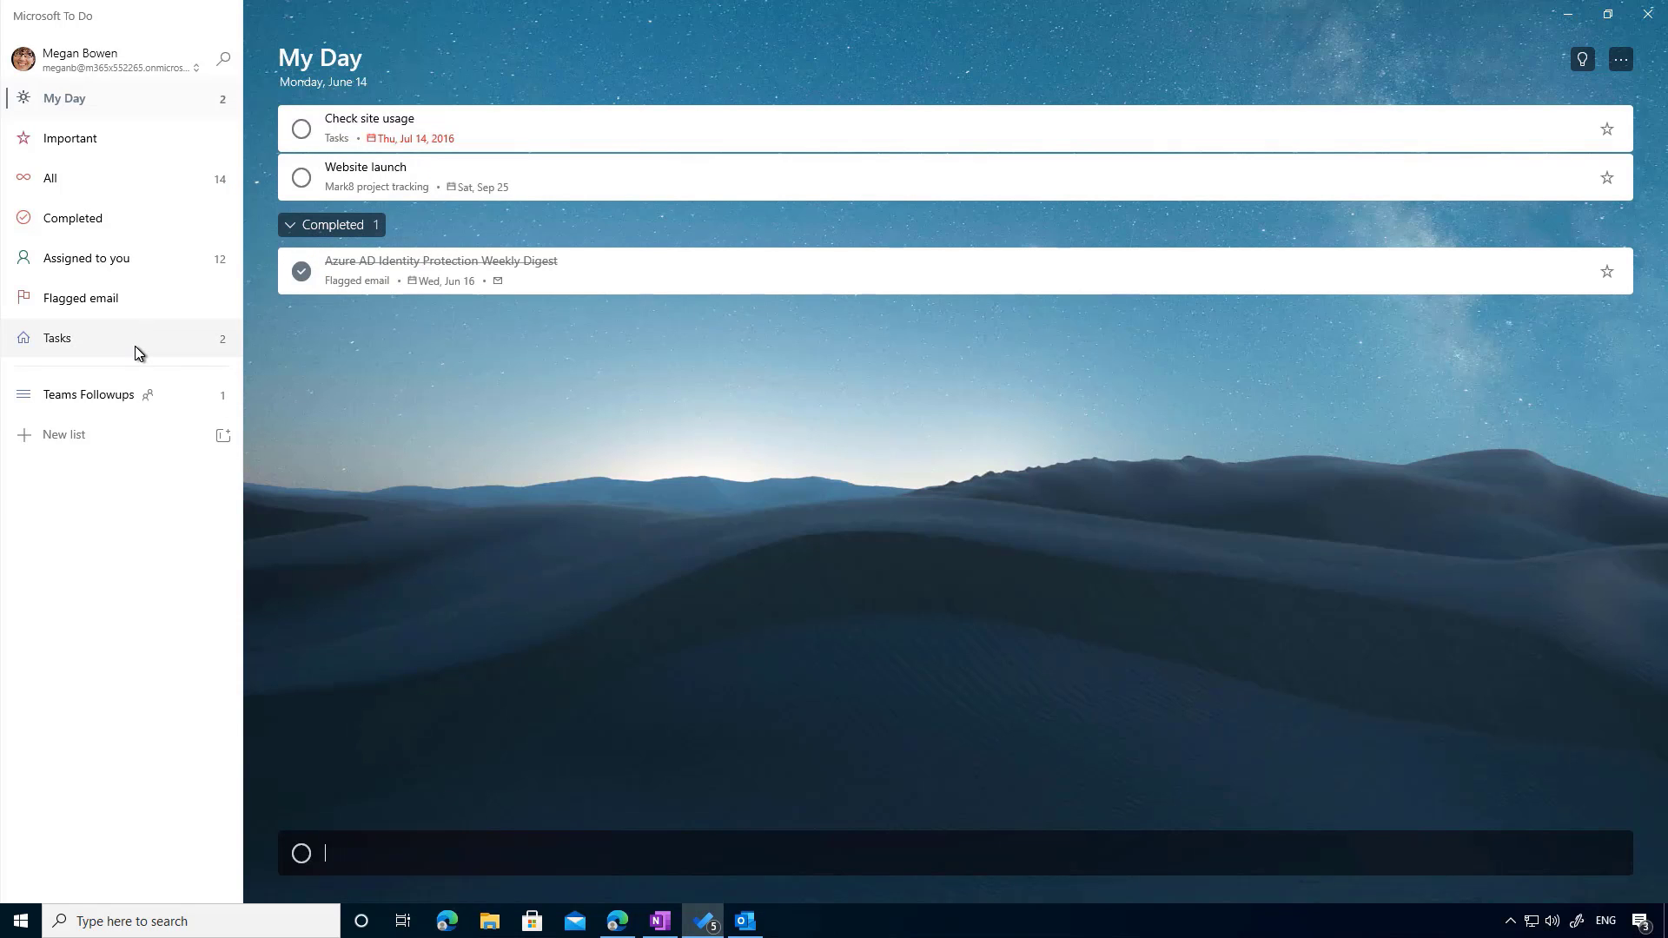
Add the synced 'Do Something' task to My Day, view My Day, and return to Outlook
left_click(58, 338)
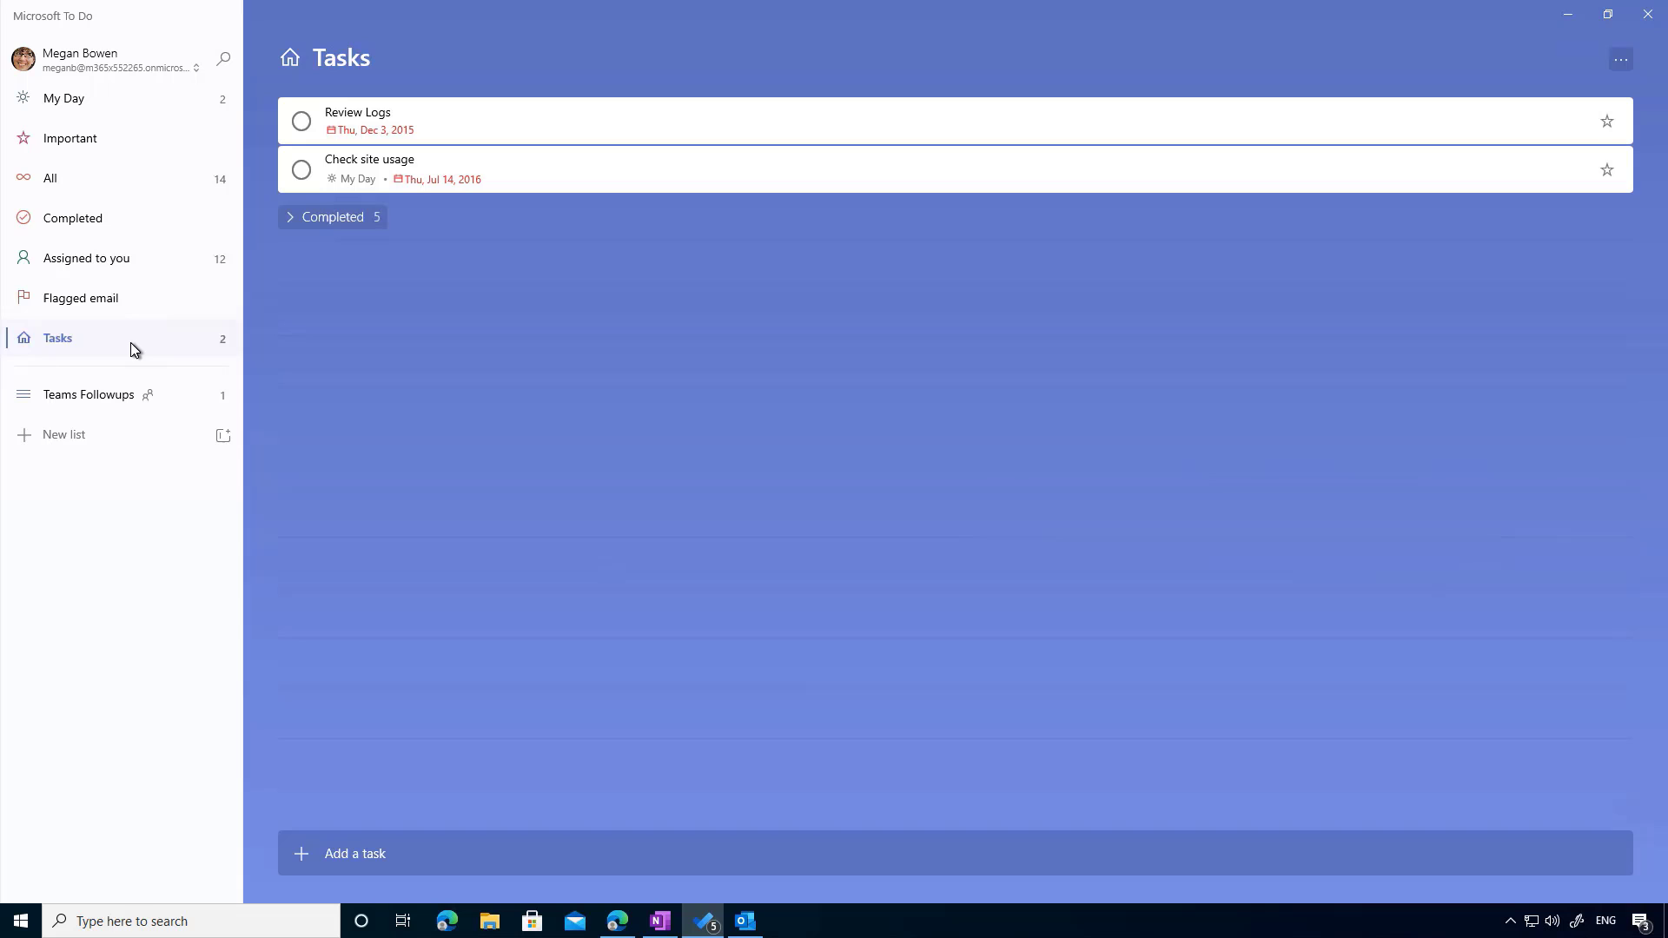
mouse_move(202, 72)
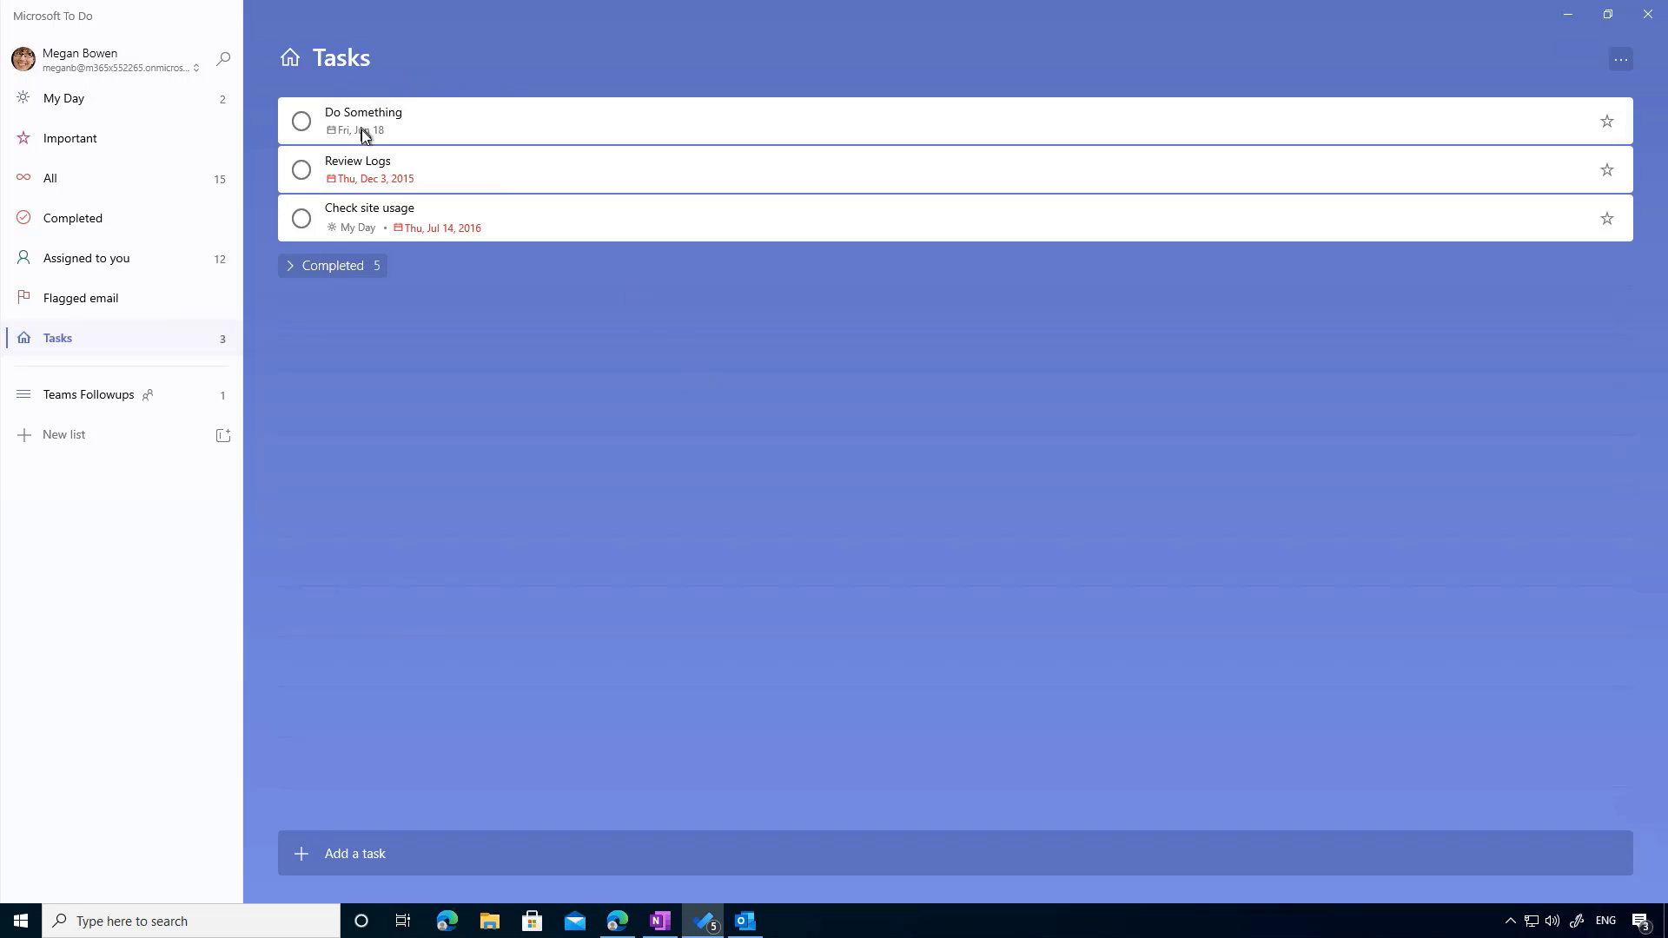
mouse_move(372, 135)
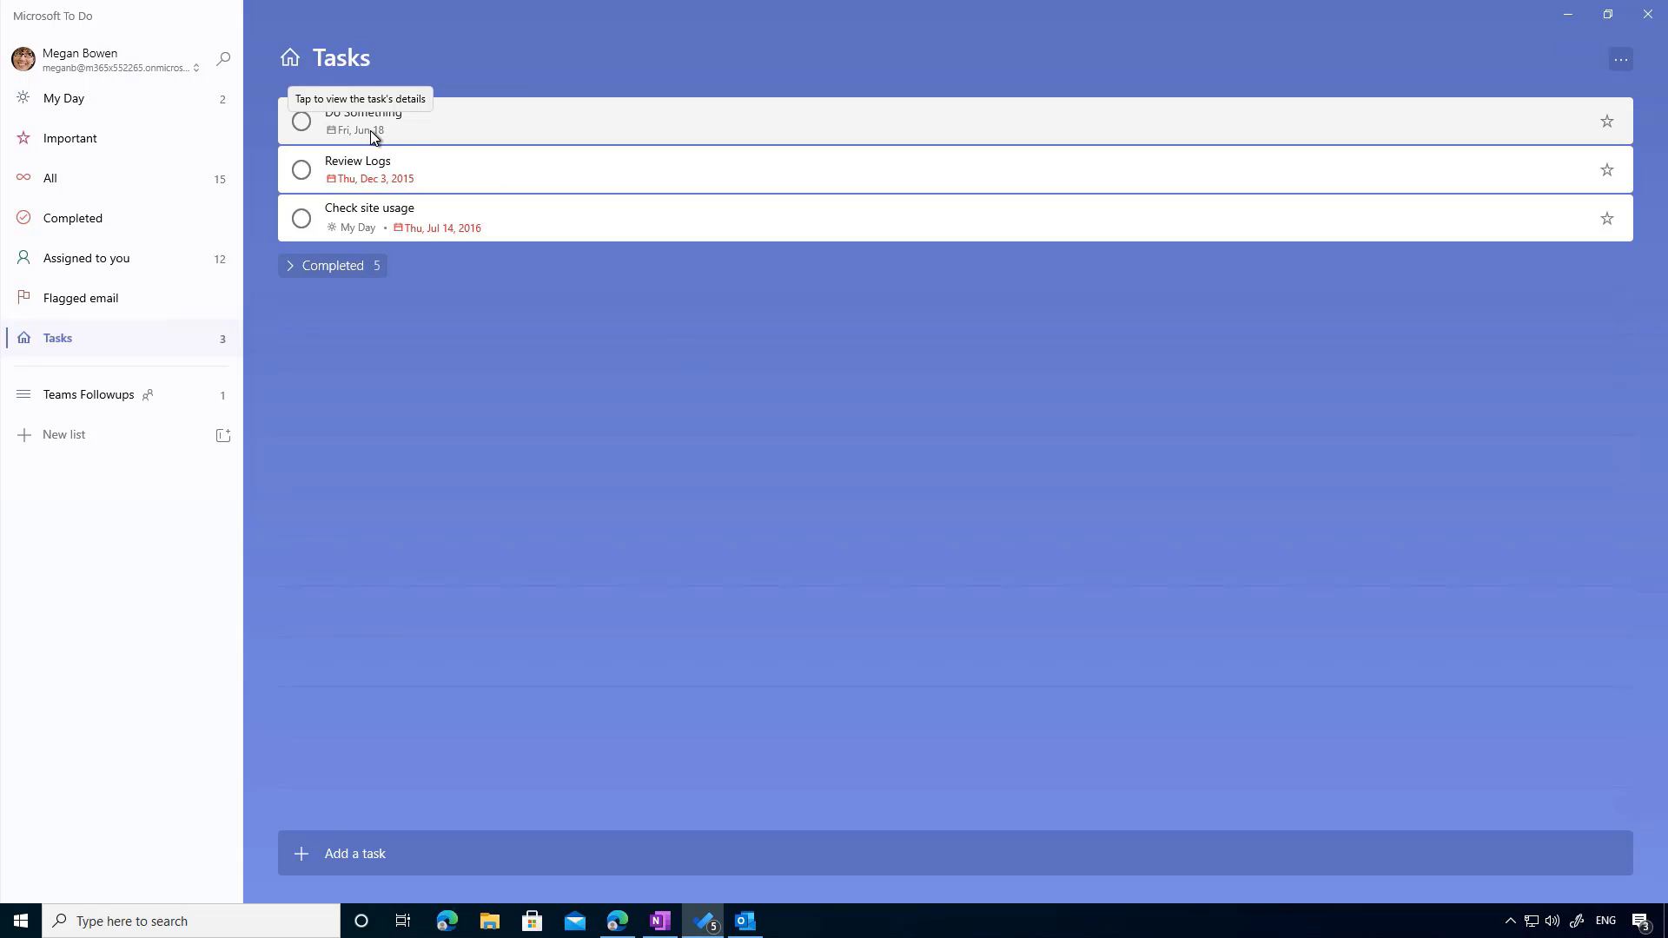
mouse_move(409, 135)
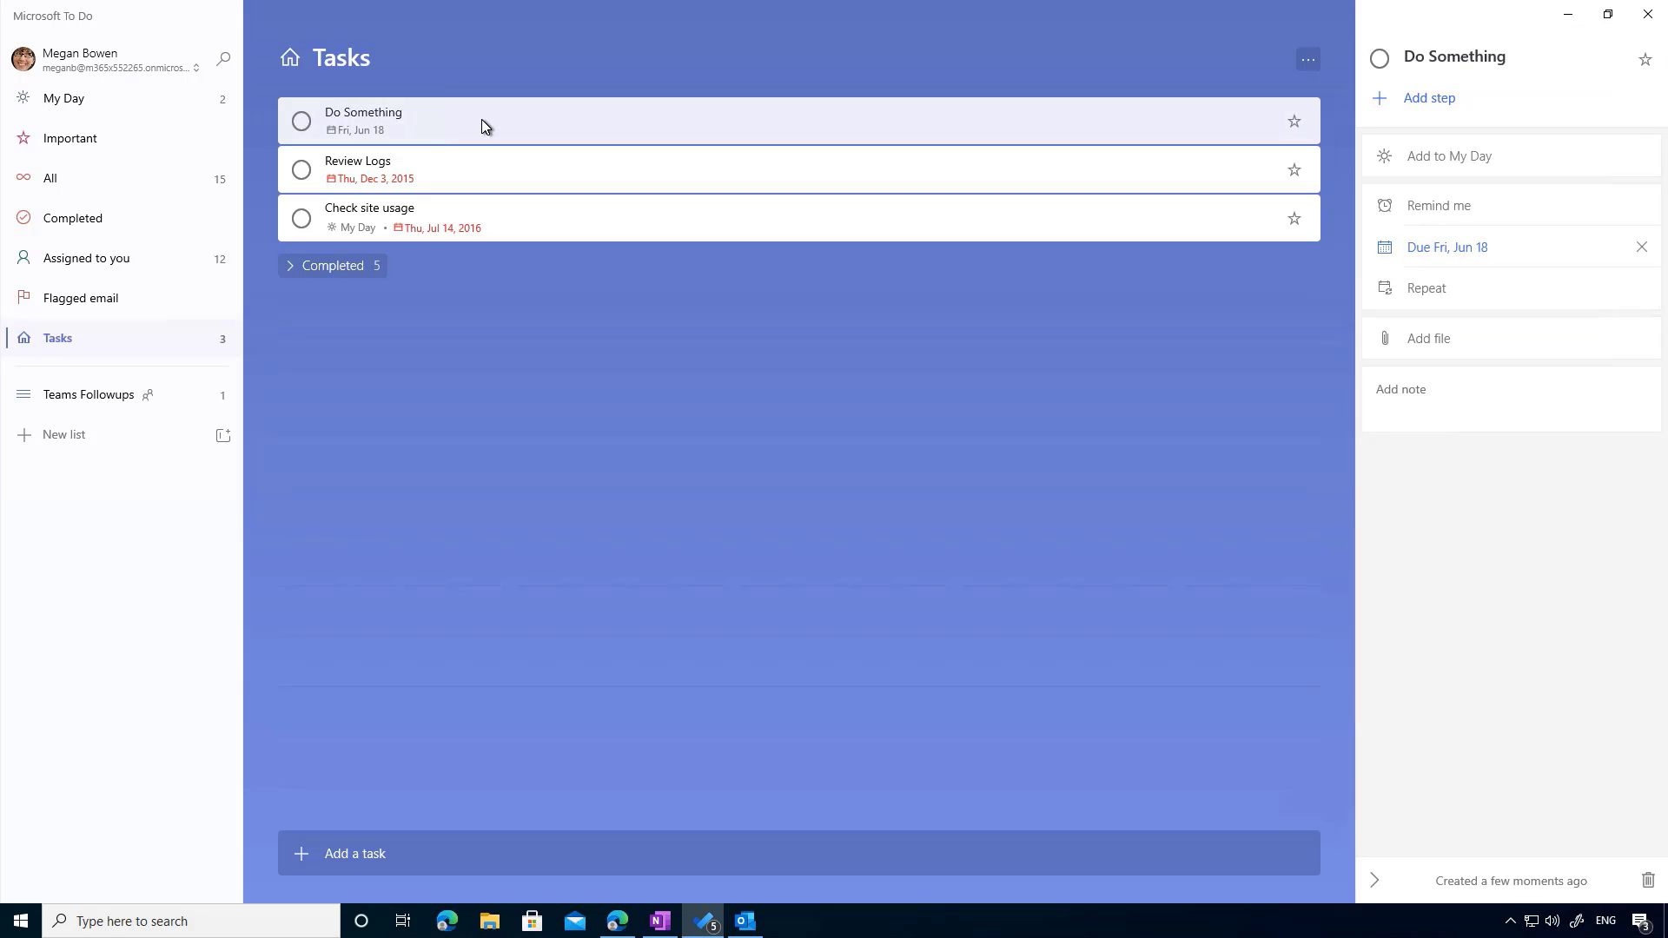
mouse_move(1478, 153)
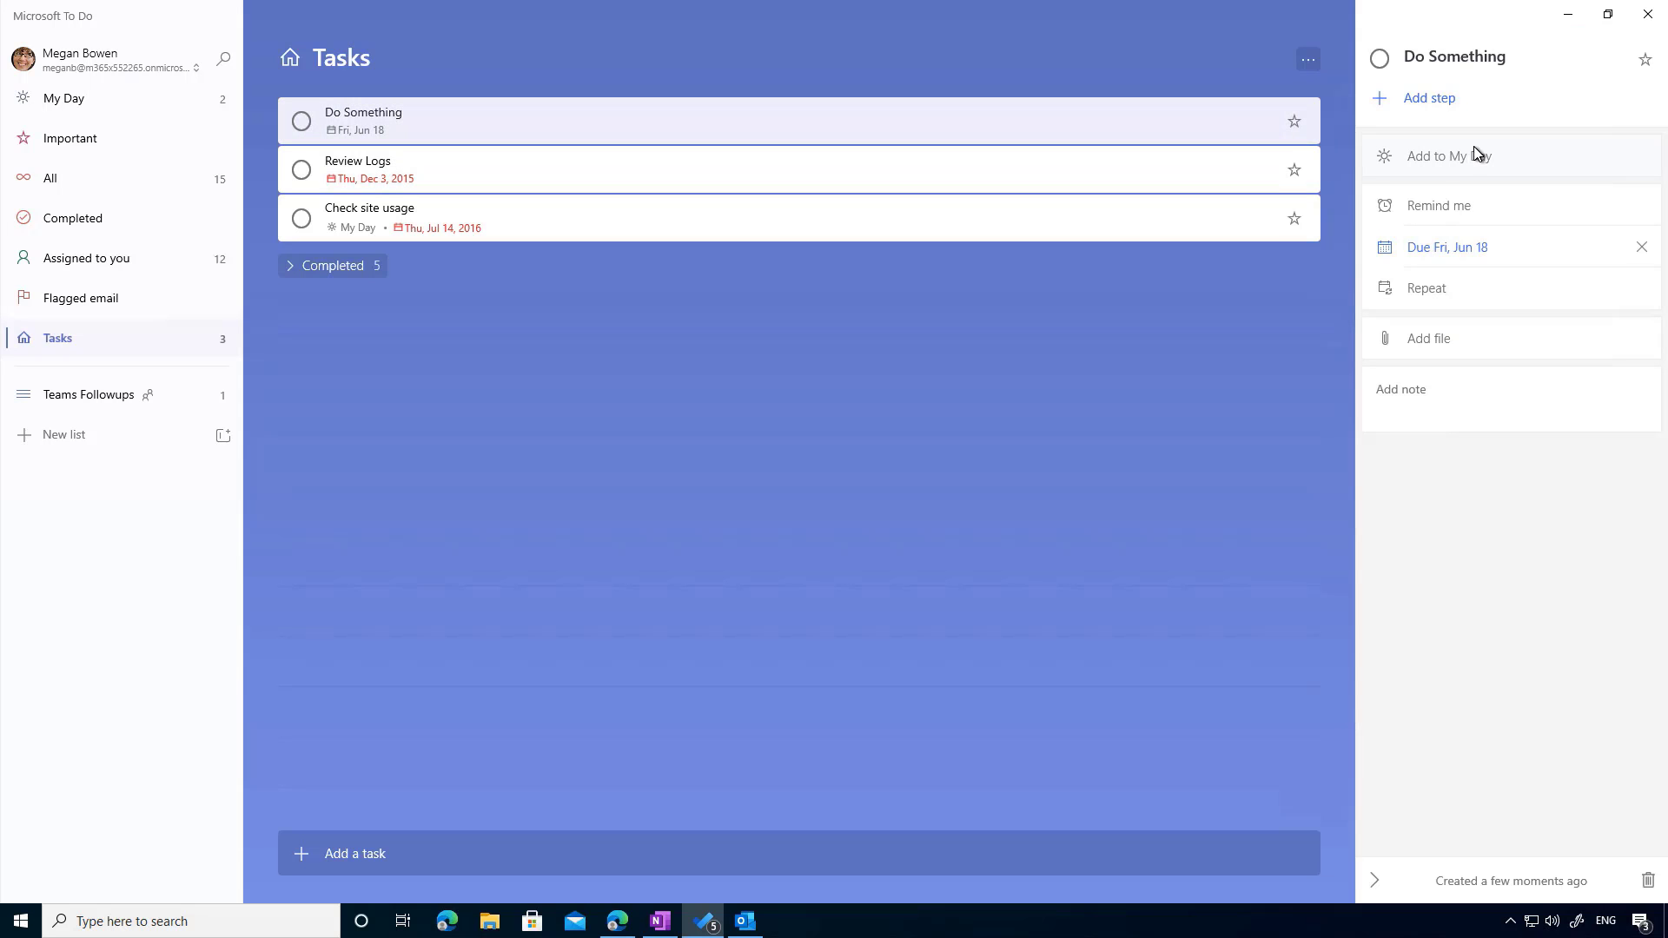
left_click(1448, 155)
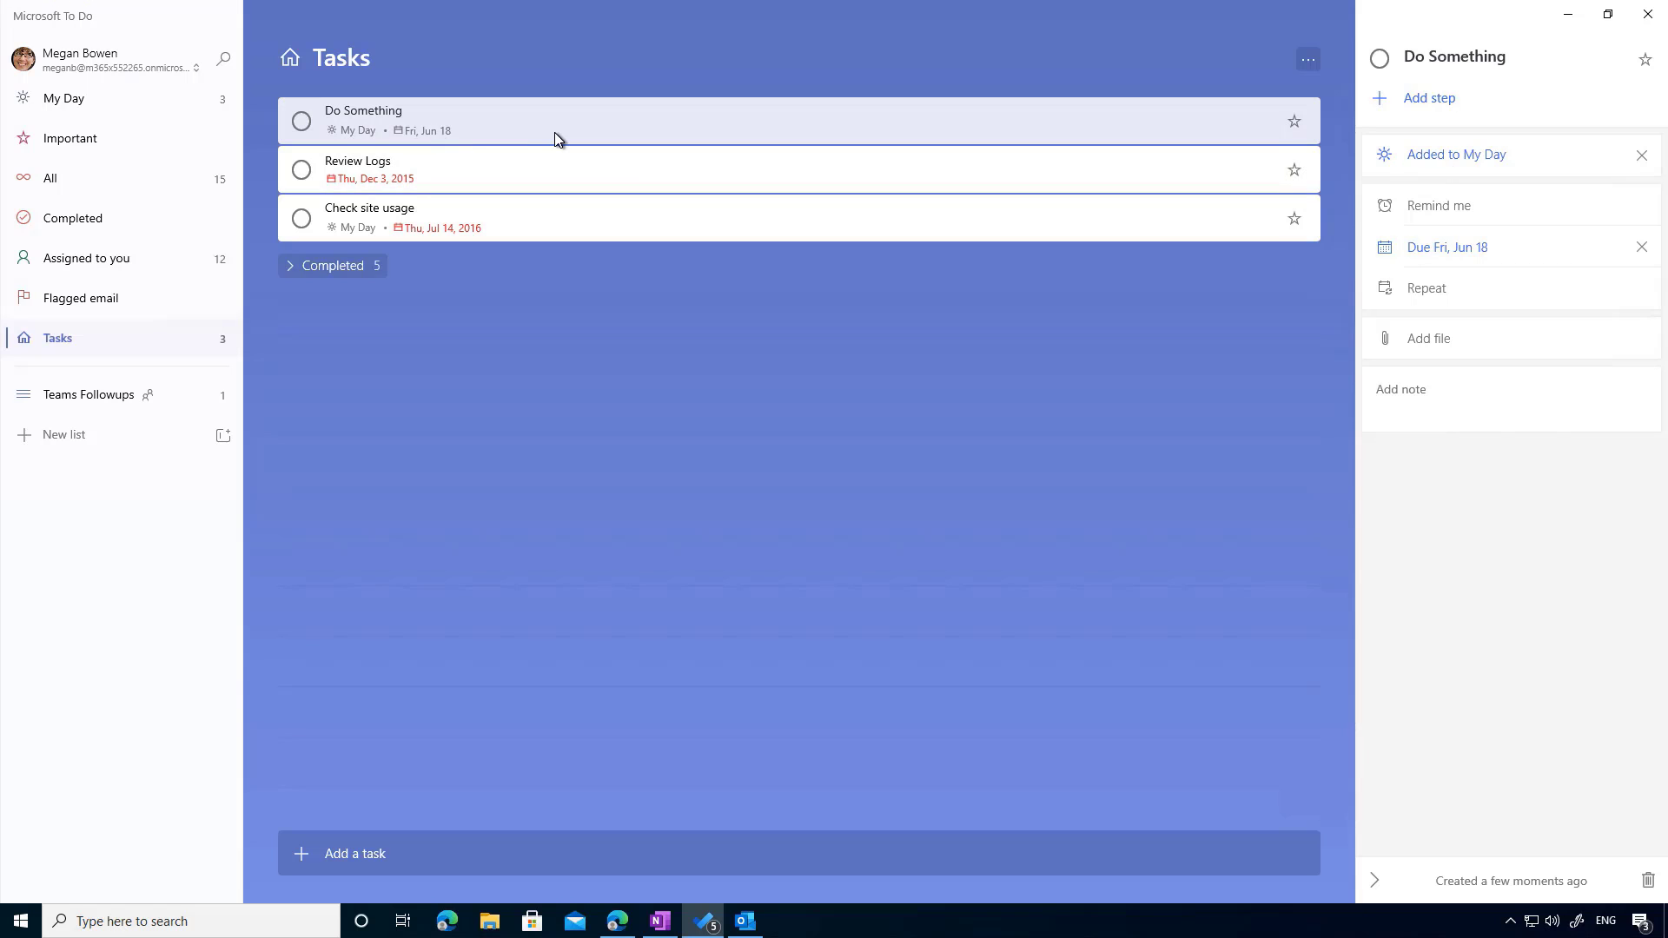
left_click(63, 98)
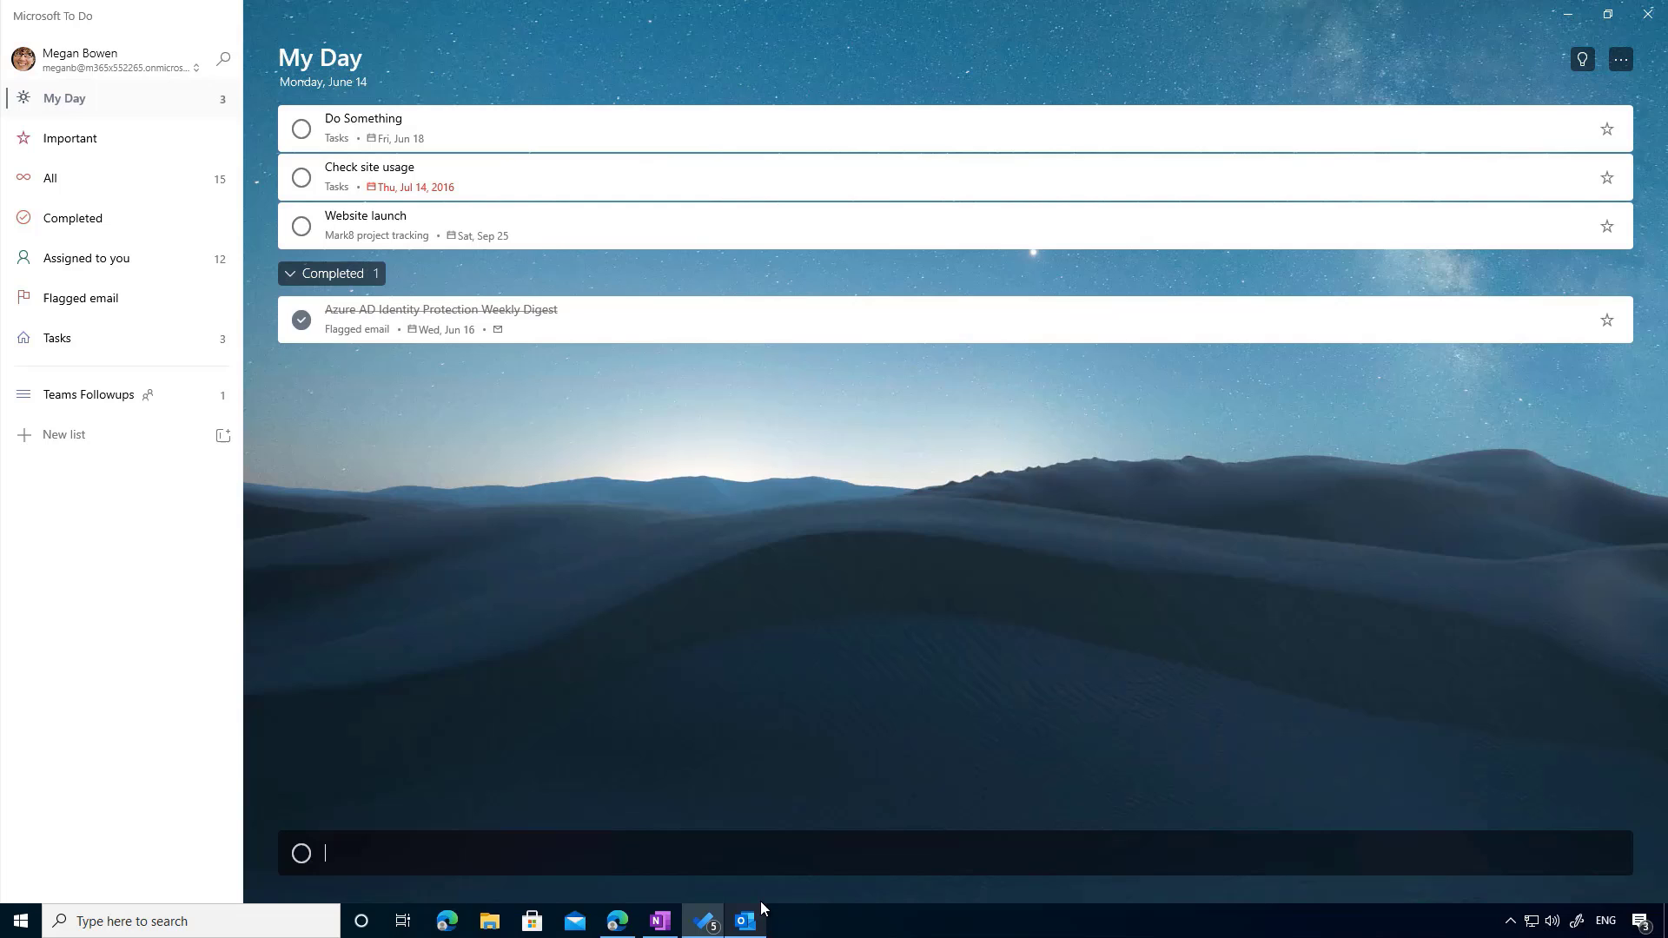
left_click(745, 921)
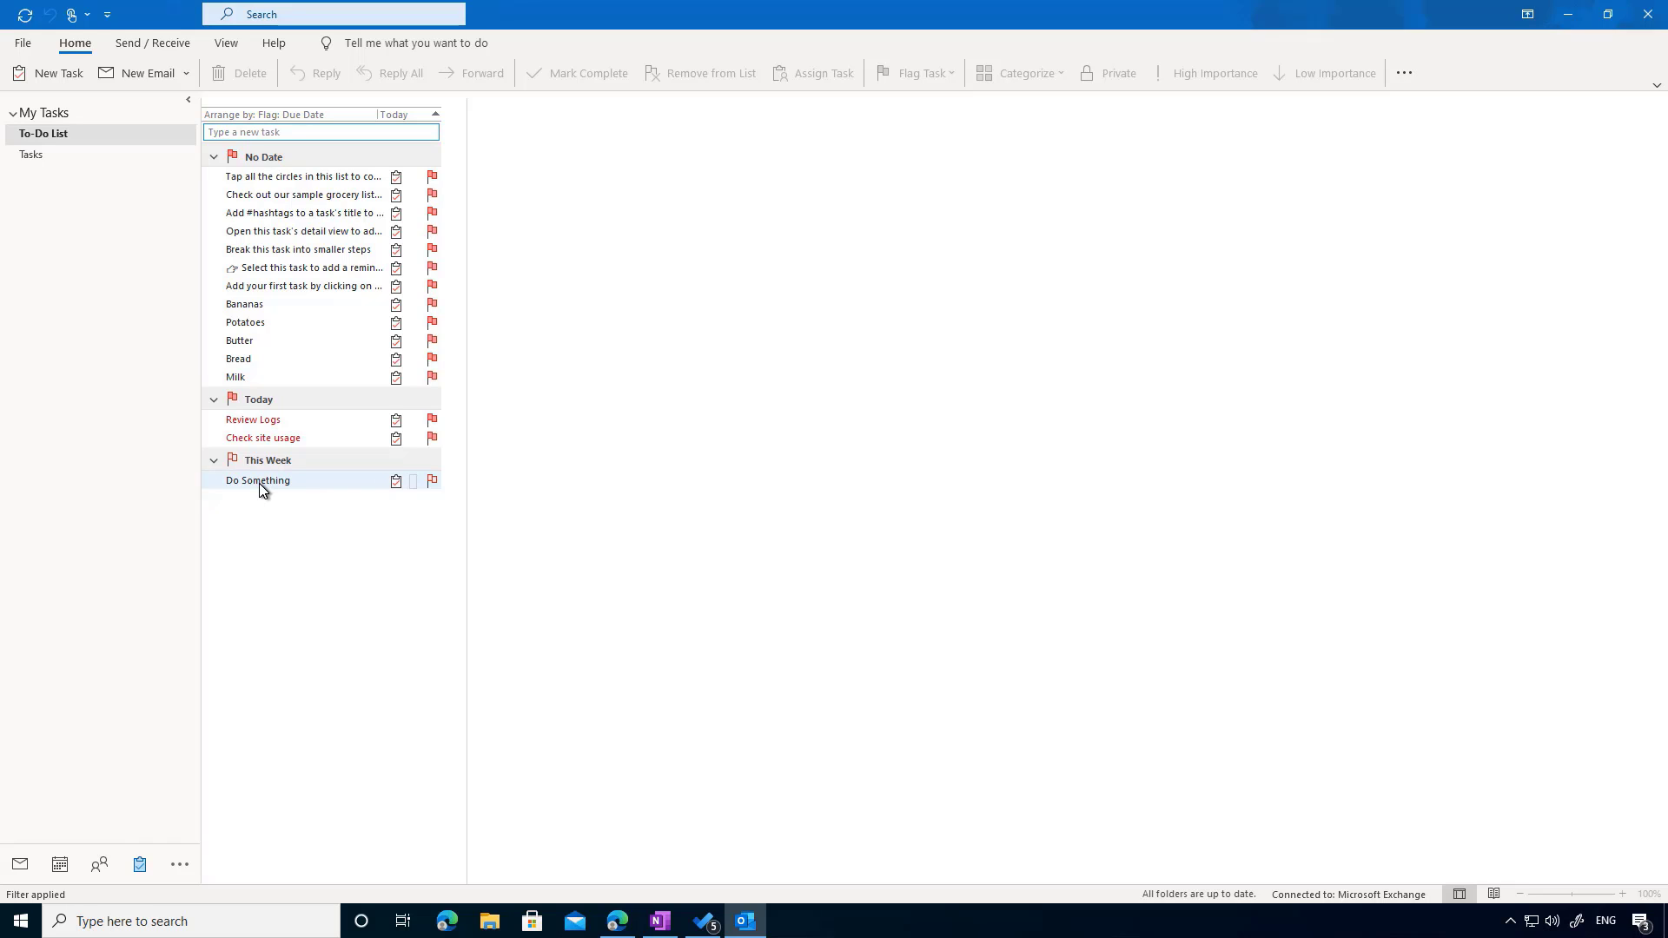
Open the 'Do Something' task from Outlook's To-Do List
double_click(258, 480)
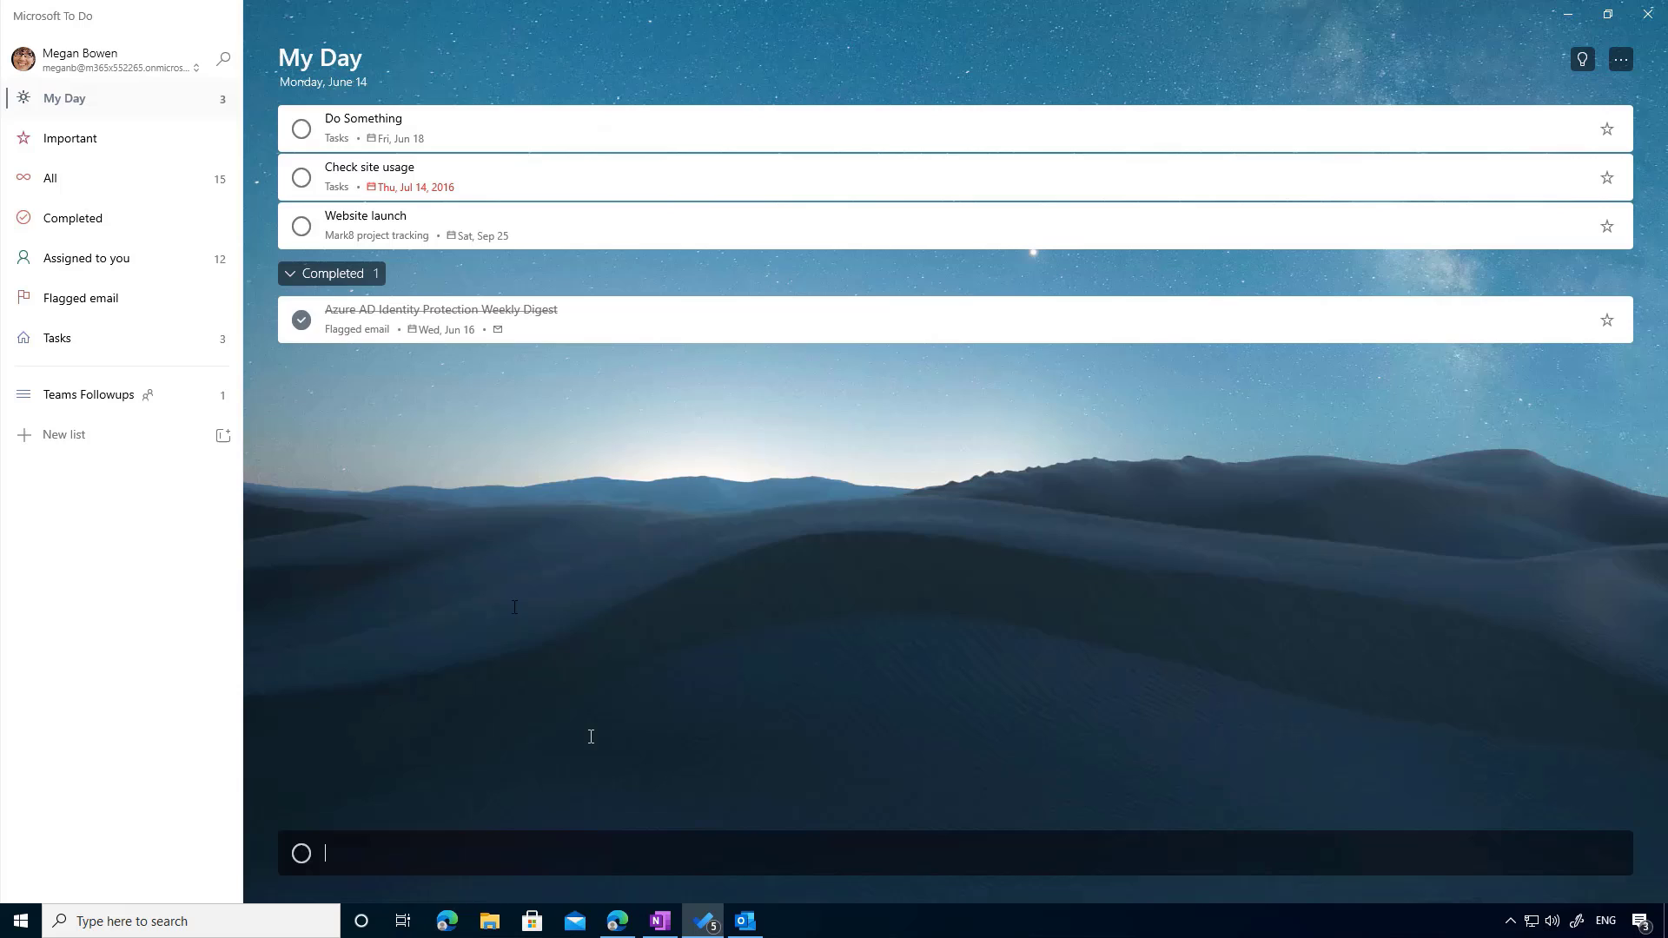
mouse_move(422, 137)
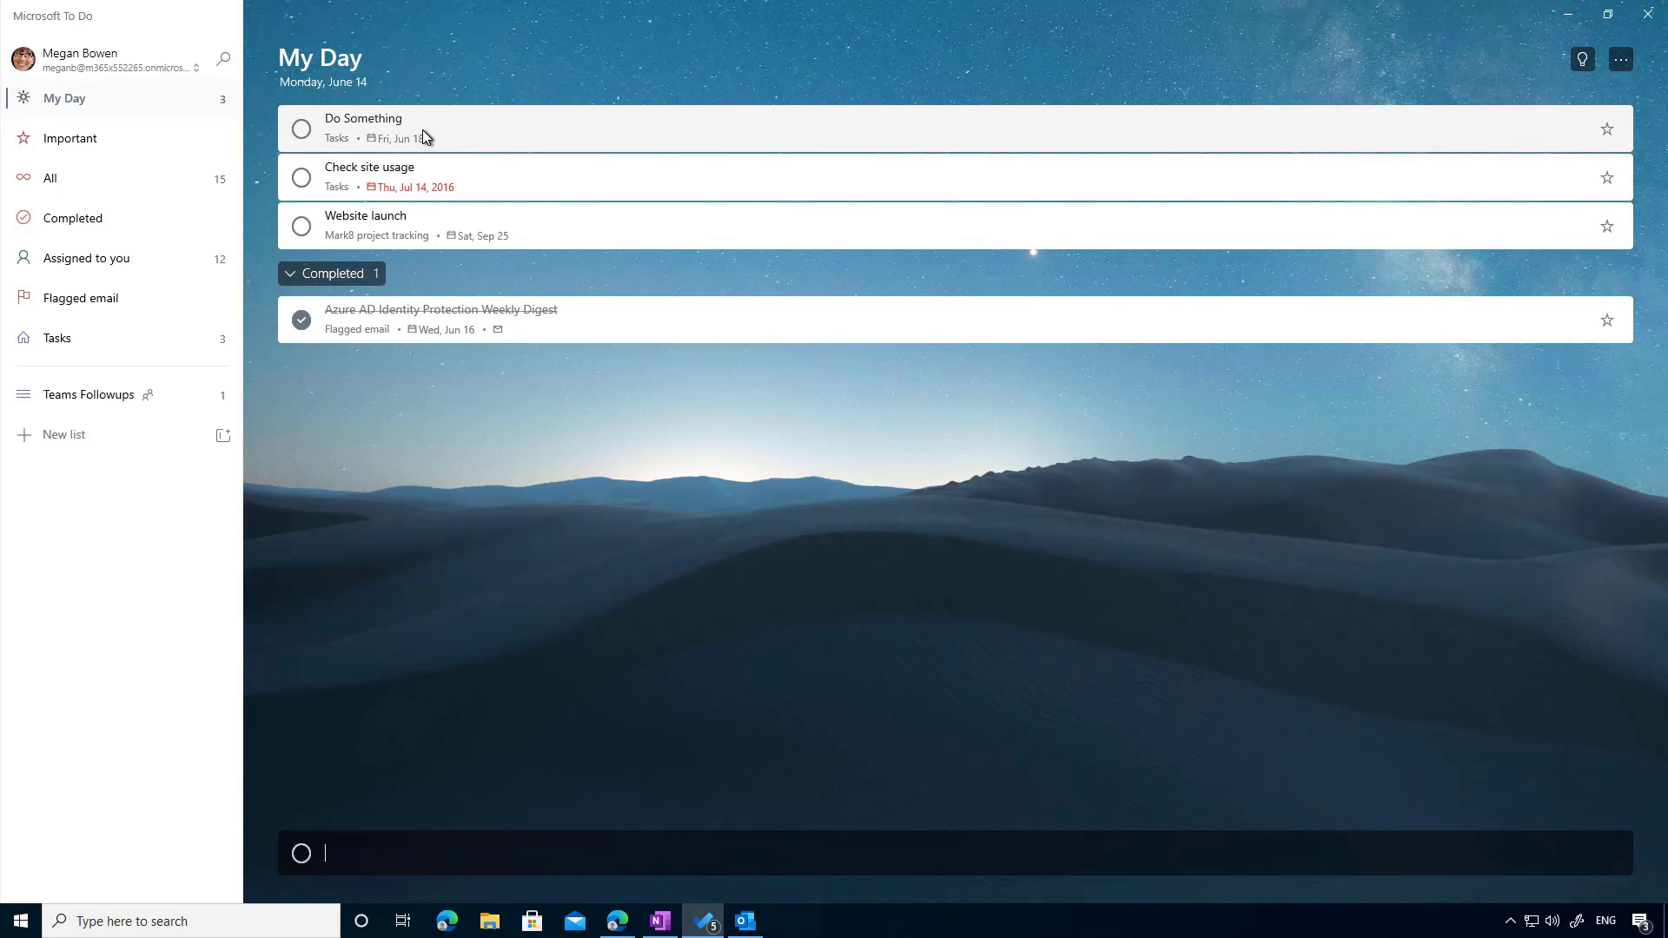
Sync Microsoft To Do from the account menu so 'Do Something' shows as completed
left_click(198, 61)
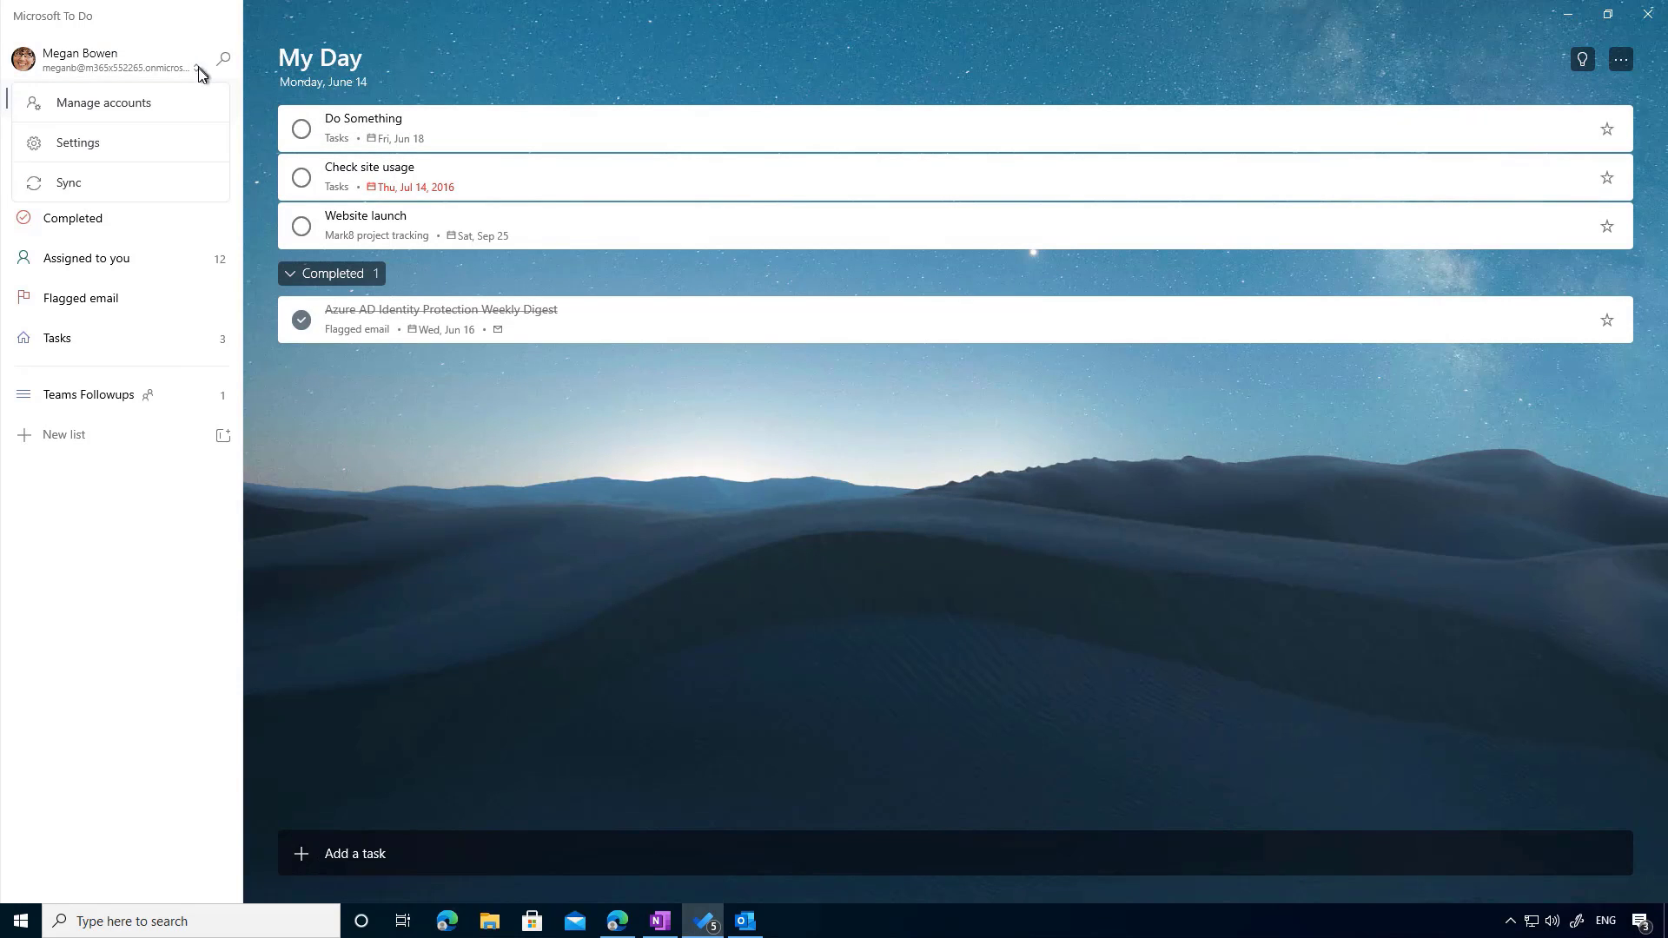
left_click(202, 67)
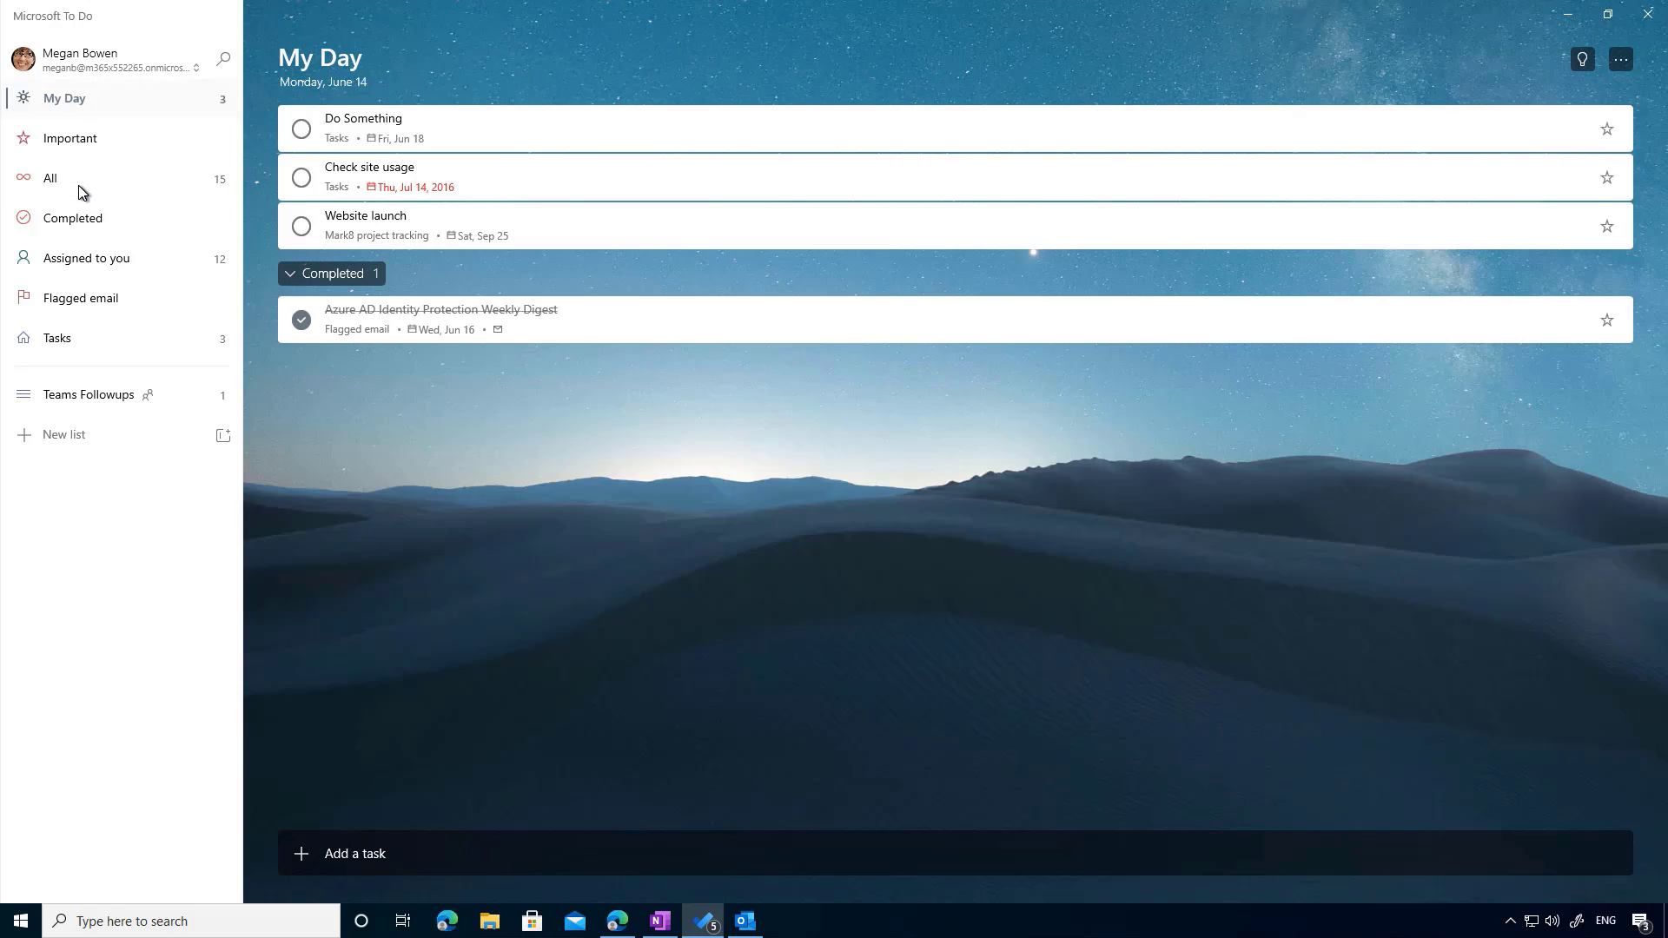
mouse_move(483, 218)
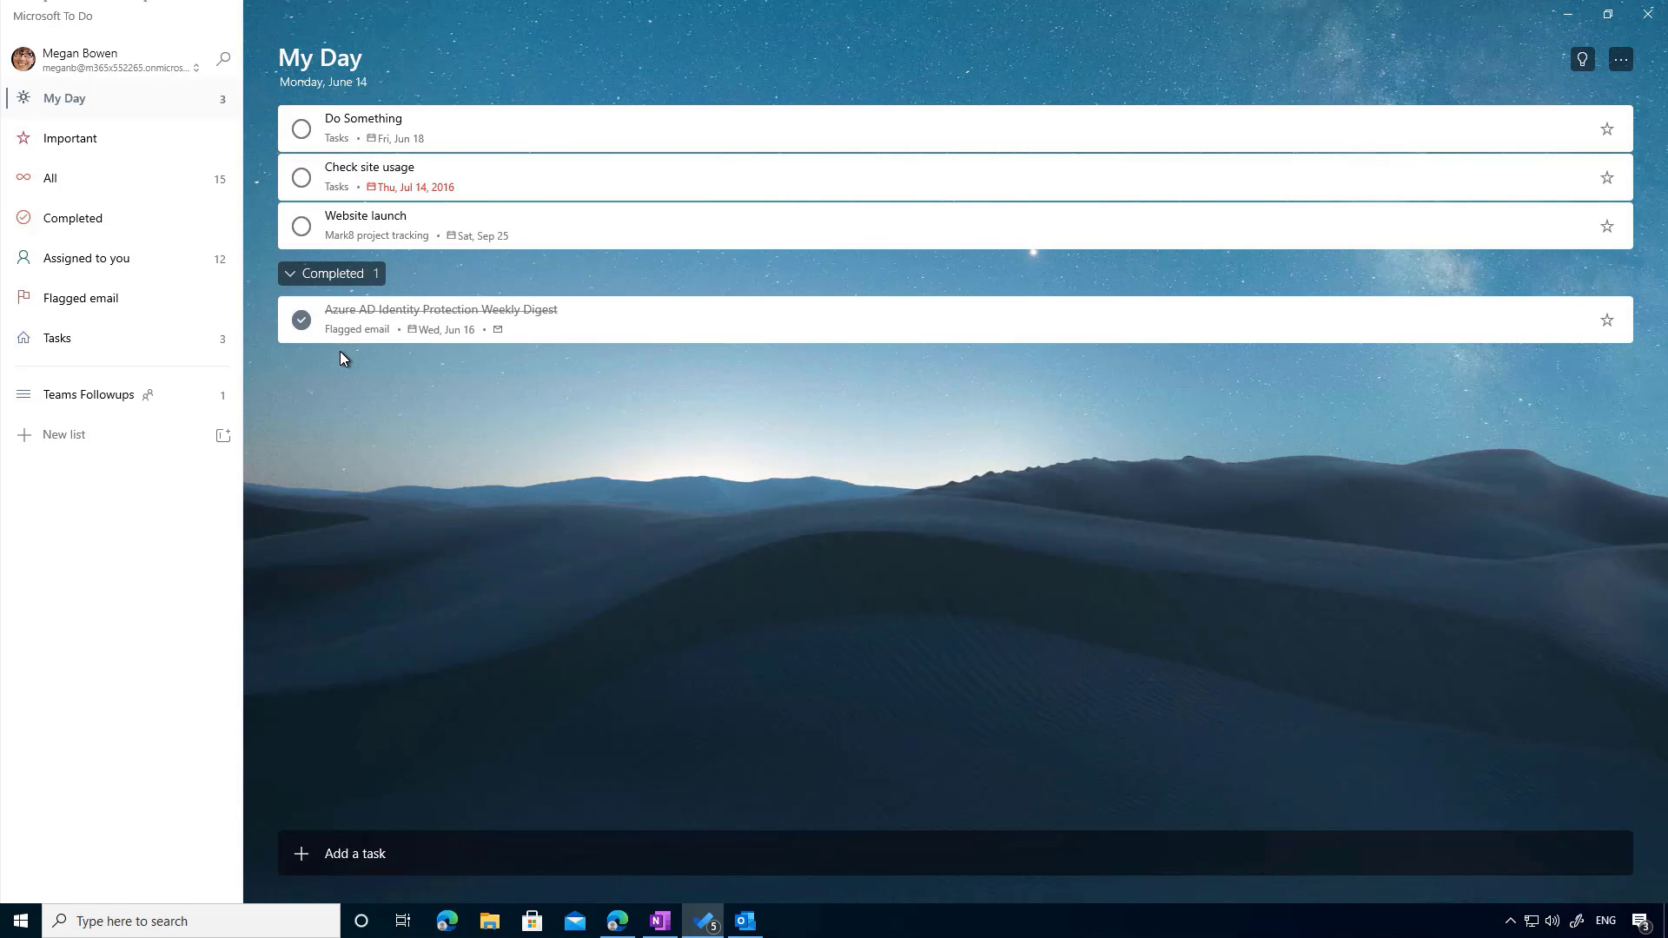
left_click(301, 128)
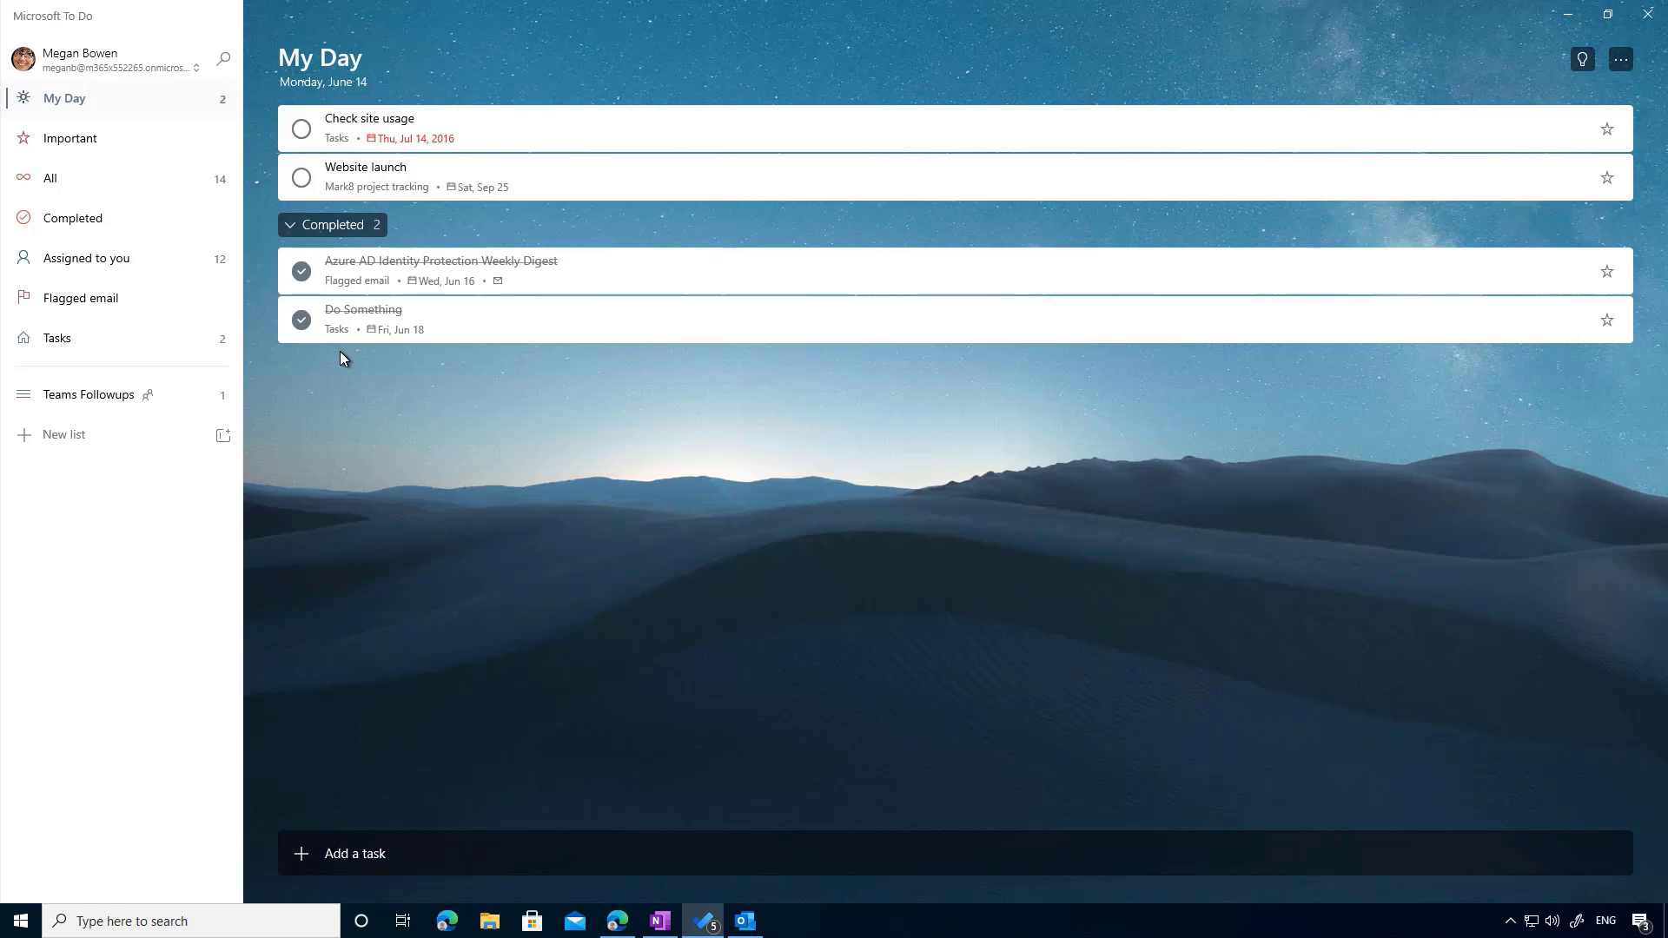